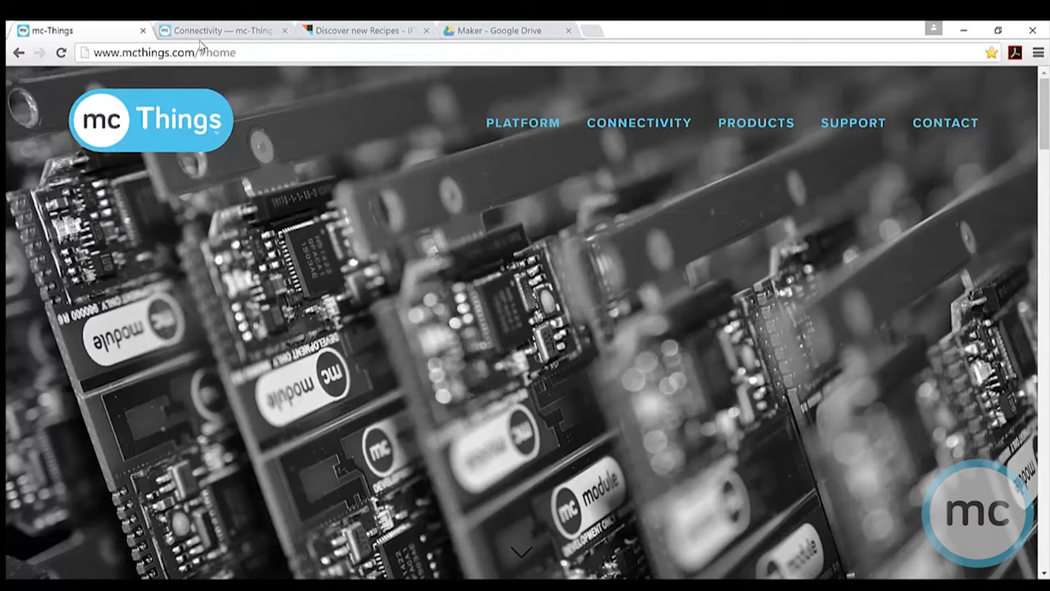
# Step: Show the mc-Things Connectivity page with the LPLAN platform network diagram
pyautogui.click(638, 123)
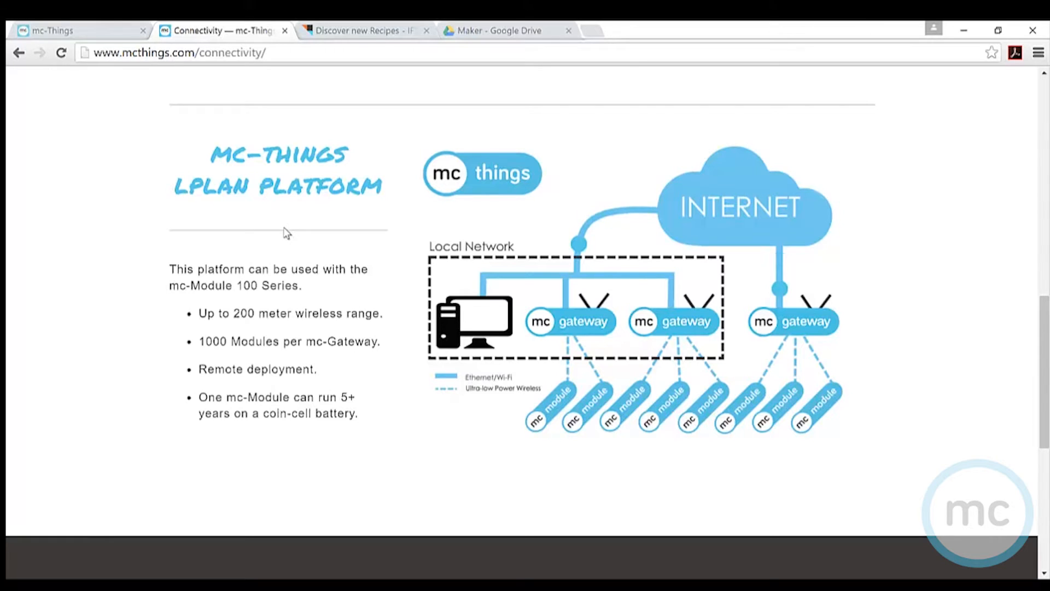
pyautogui.moveTo(139, 88)
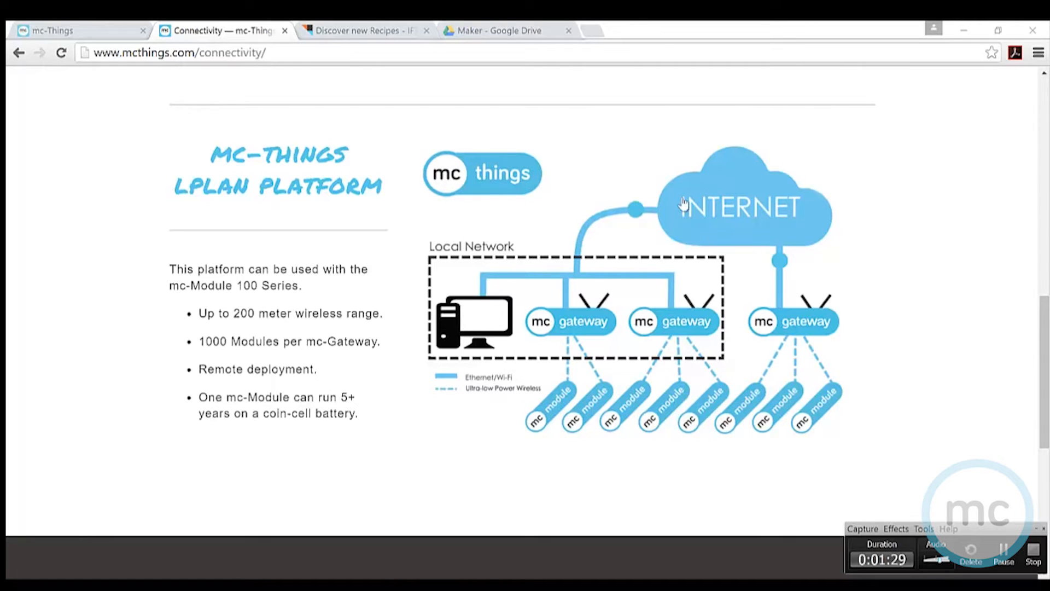
# Step: Browse the IFTTT featured recipe carousel on the IFTTT site
pyautogui.click(363, 30)
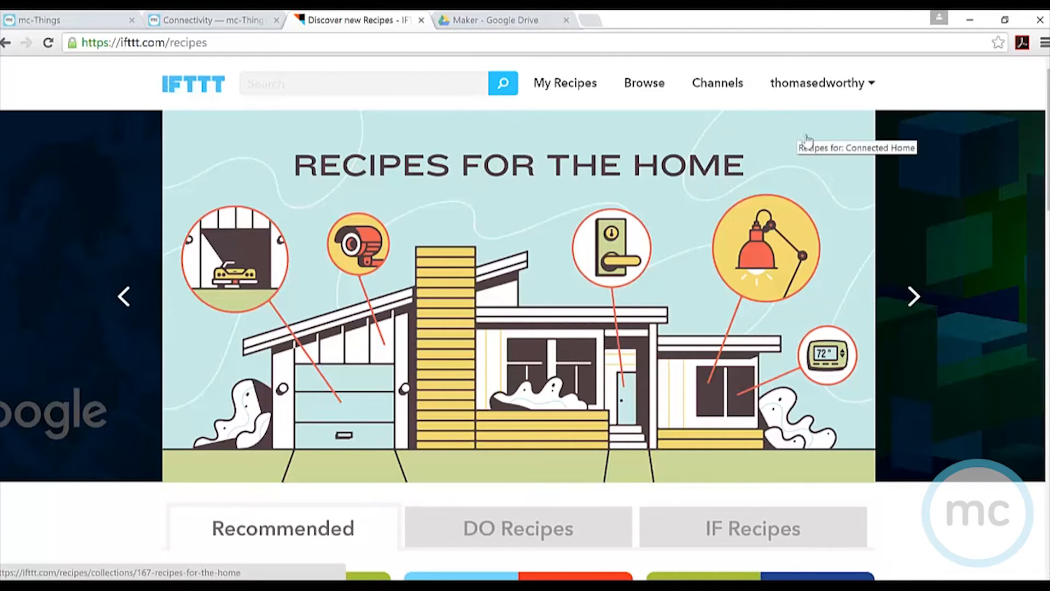
pyautogui.click(913, 297)
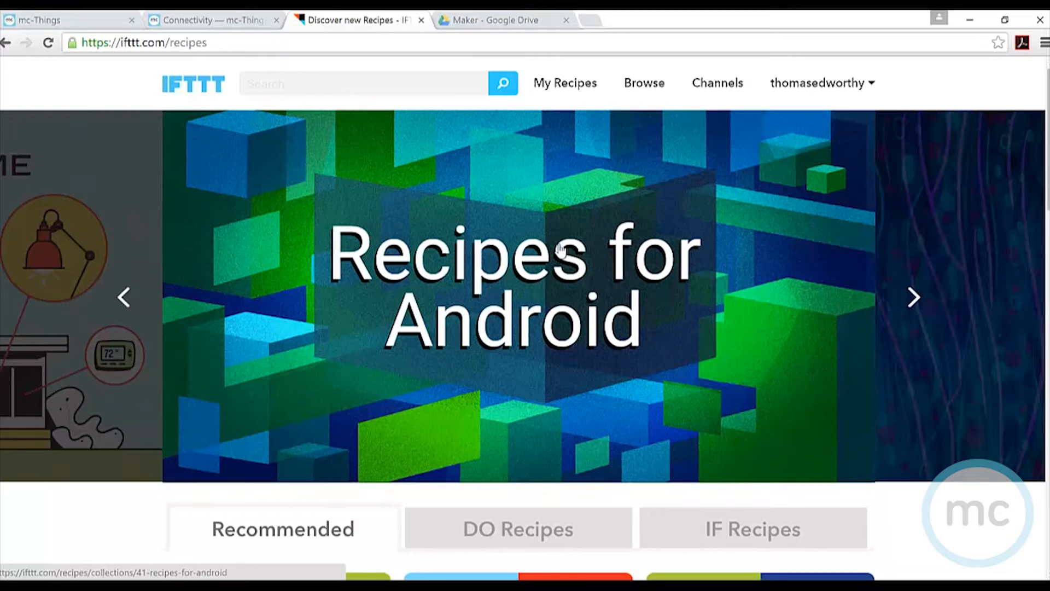
pyautogui.scroll(-3)
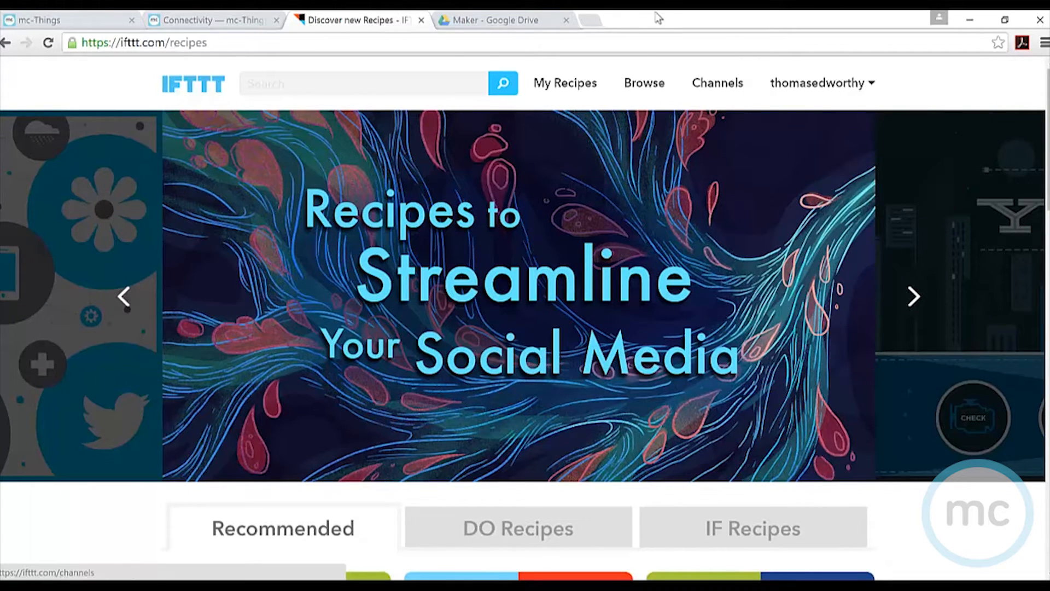
# Step: Show My Recipes listing the UpstairsTemp spreadsheet-logging recipe and start a new recipe
pyautogui.click(564, 83)
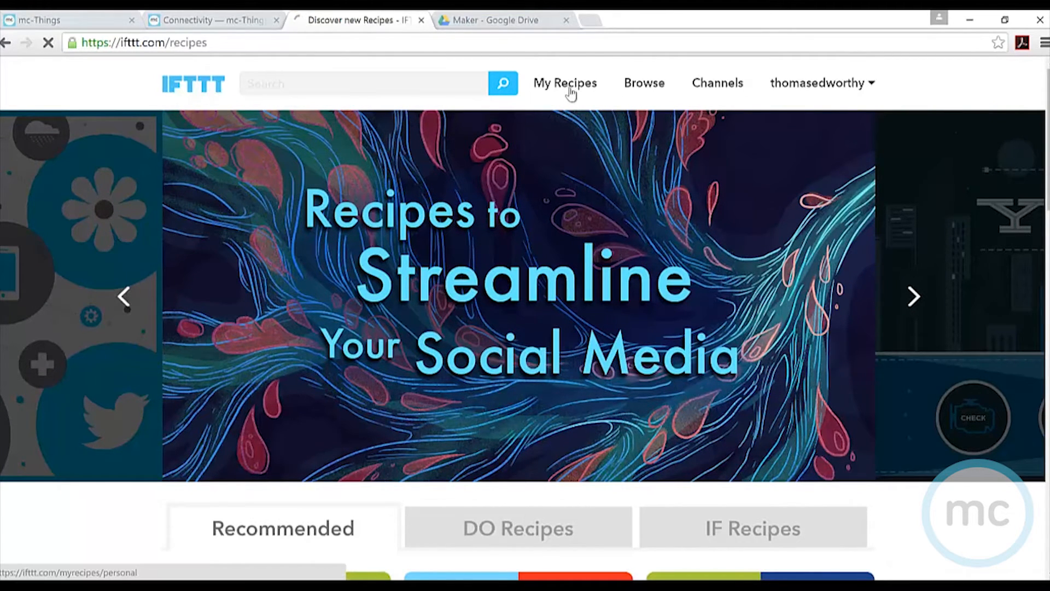
pyautogui.click(564, 82)
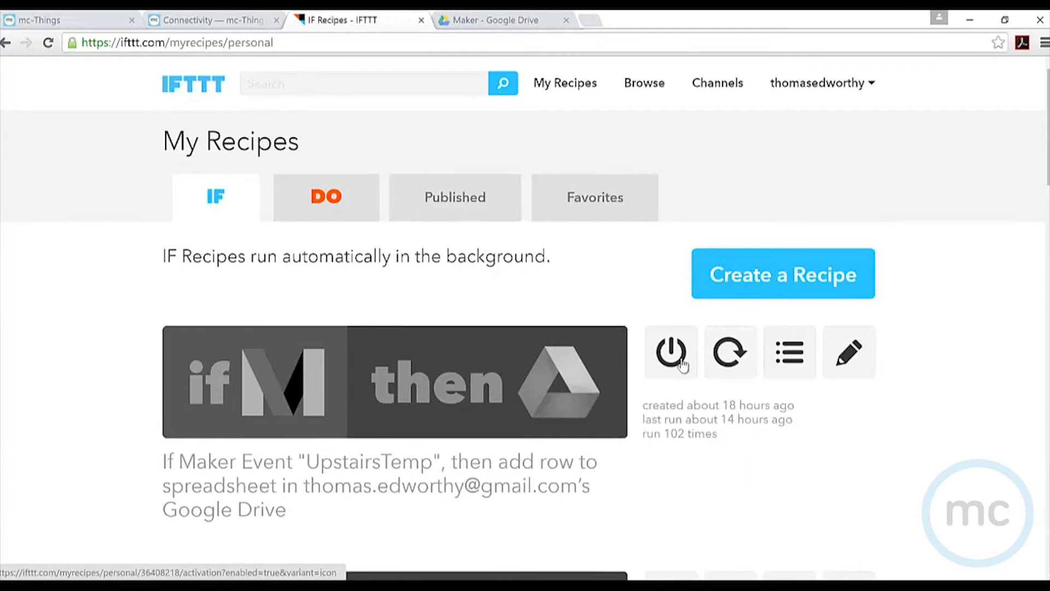
pyautogui.click(782, 274)
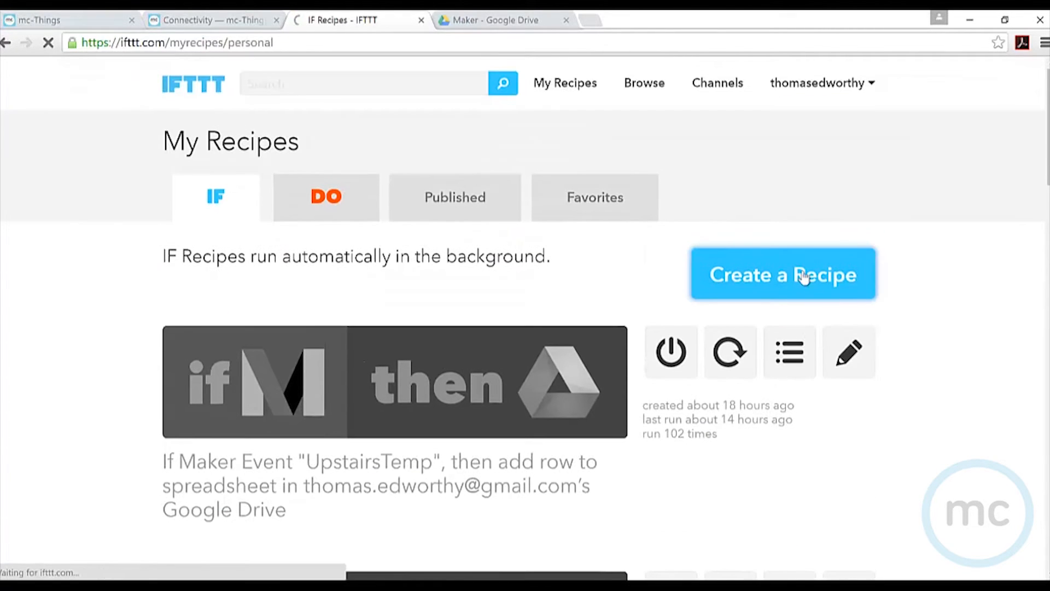
# Step: Set the recipe trigger to a Maker web-request event named OutsideTemp
pyautogui.click(783, 273)
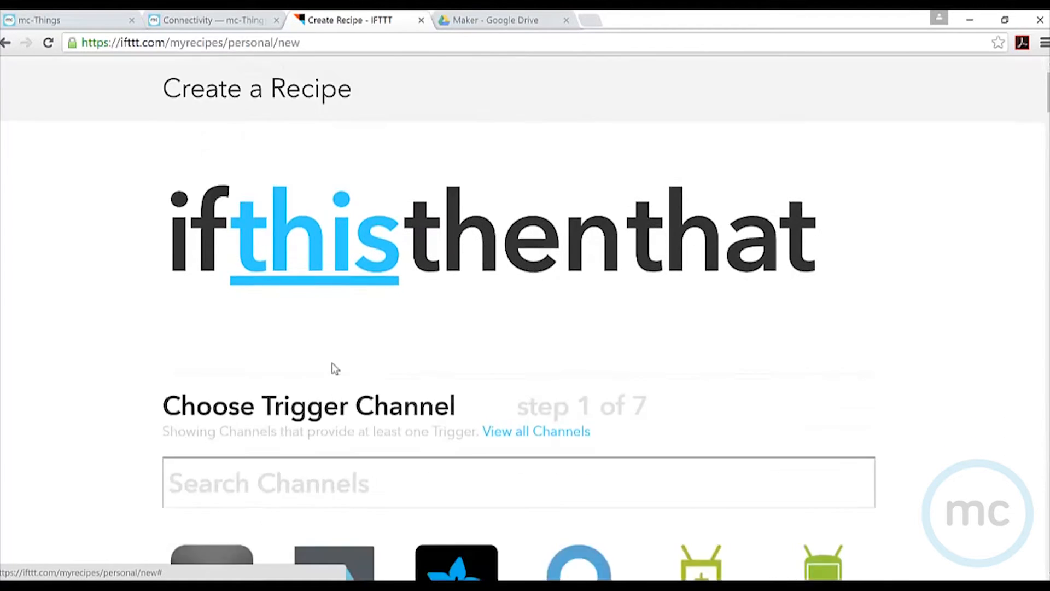
pyautogui.write('maker')
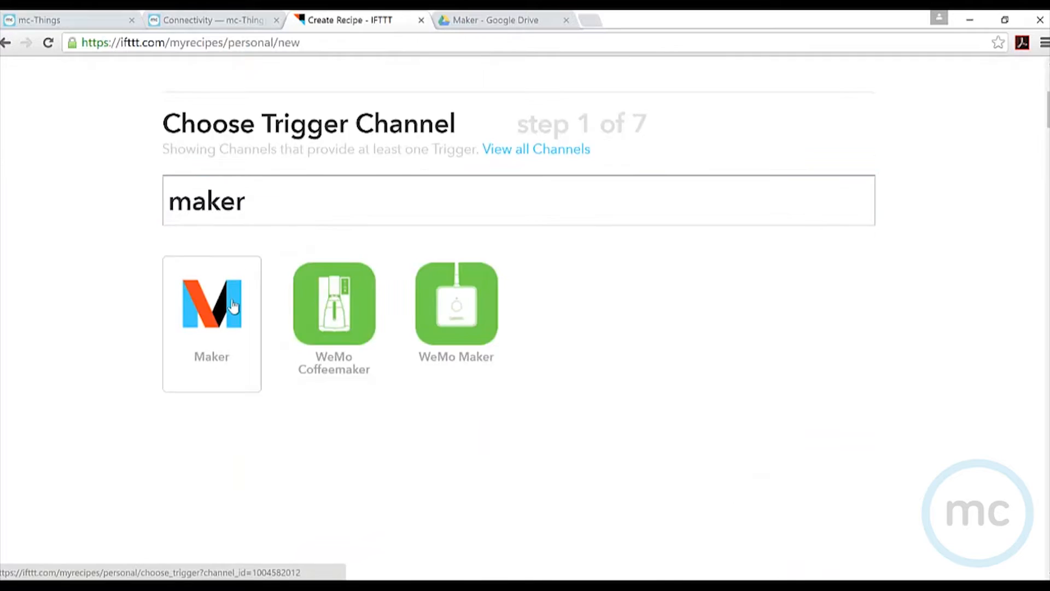
pyautogui.click(211, 304)
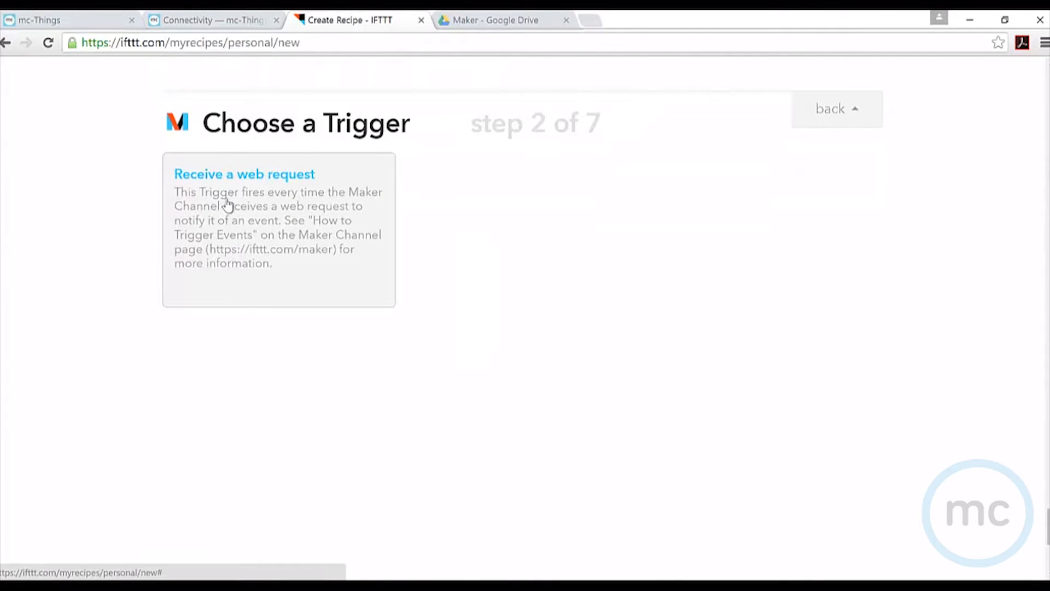
pyautogui.click(244, 174)
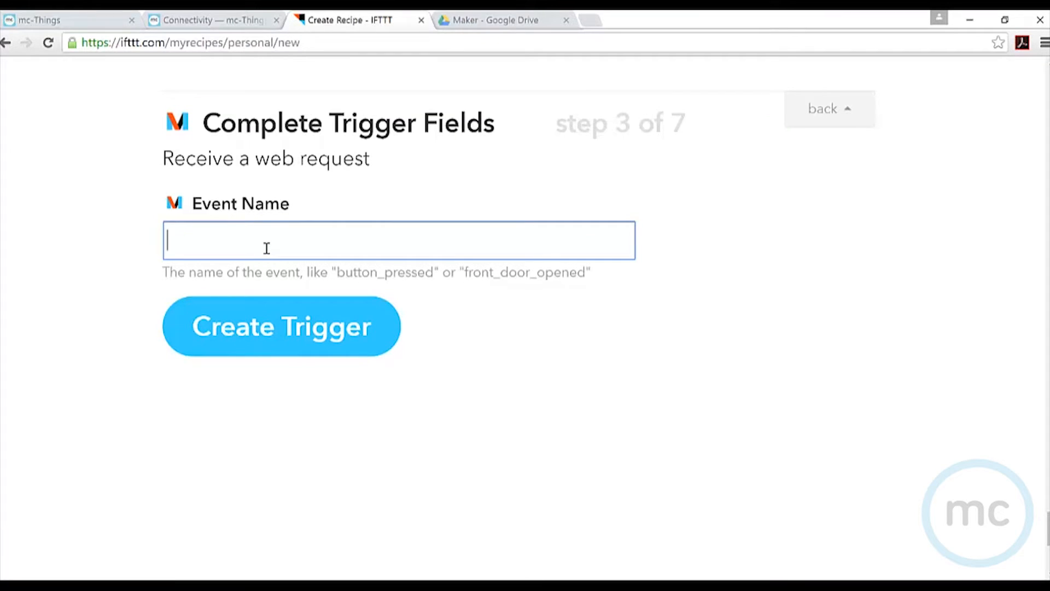
pyautogui.write('OutsideTe')
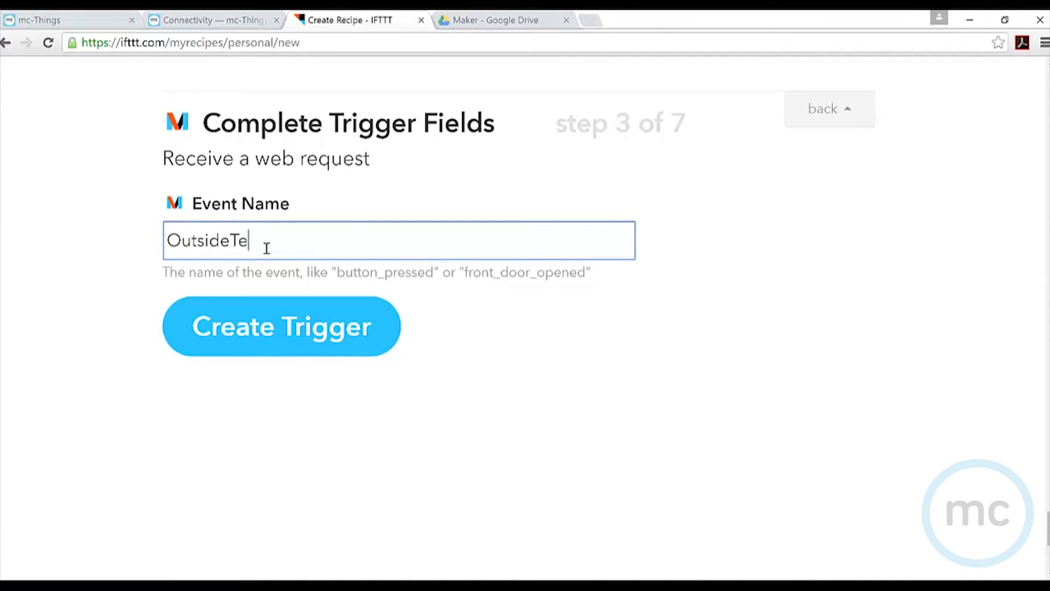
pyautogui.write('mp')
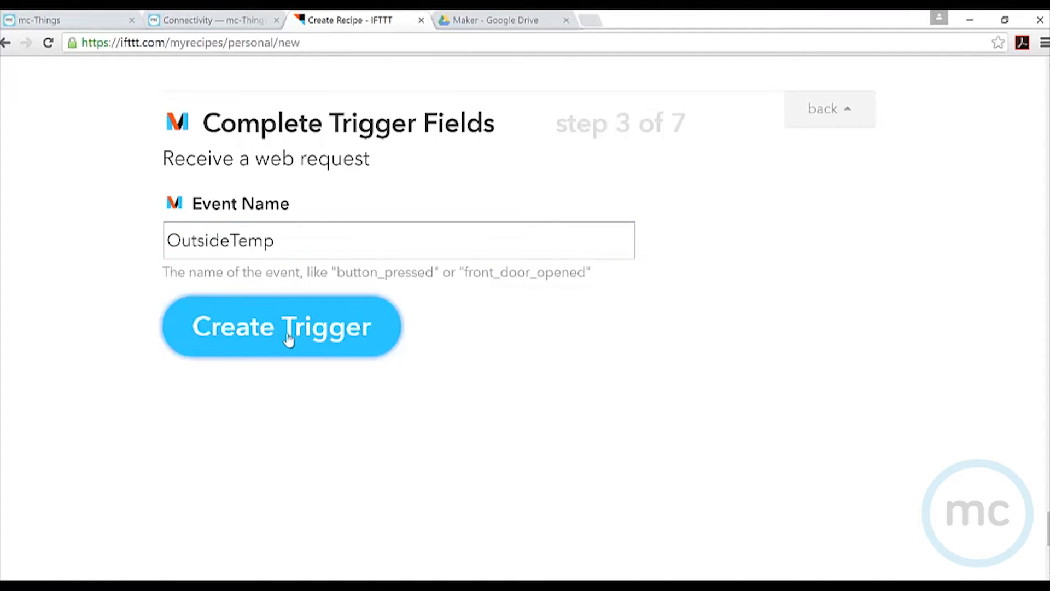
pyautogui.click(281, 327)
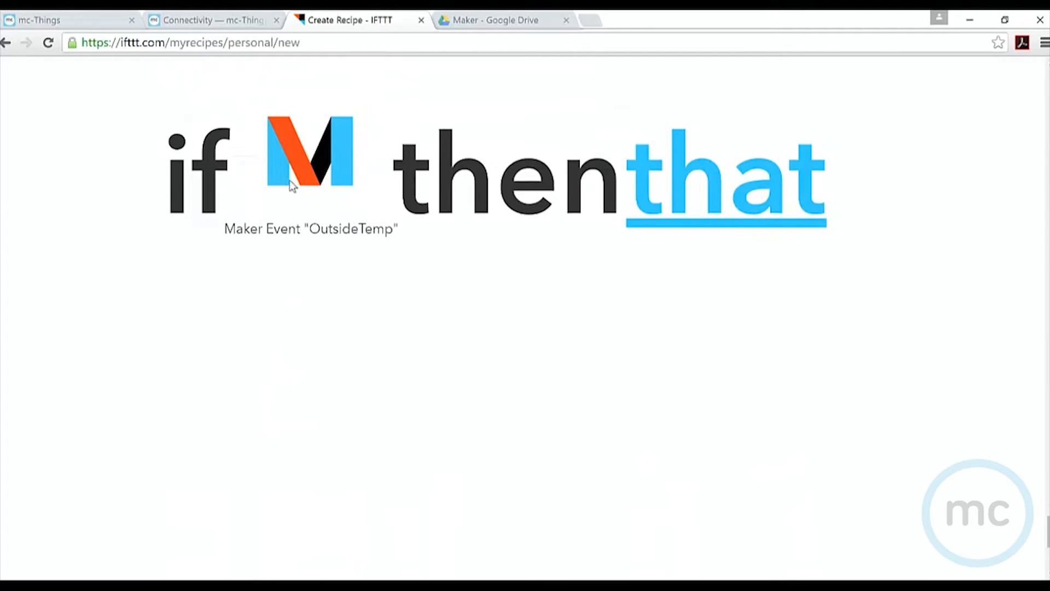
# Step: Set the action to Google Drive add row to spreadsheet OutsideTemp and create the recipe
pyautogui.click(725, 177)
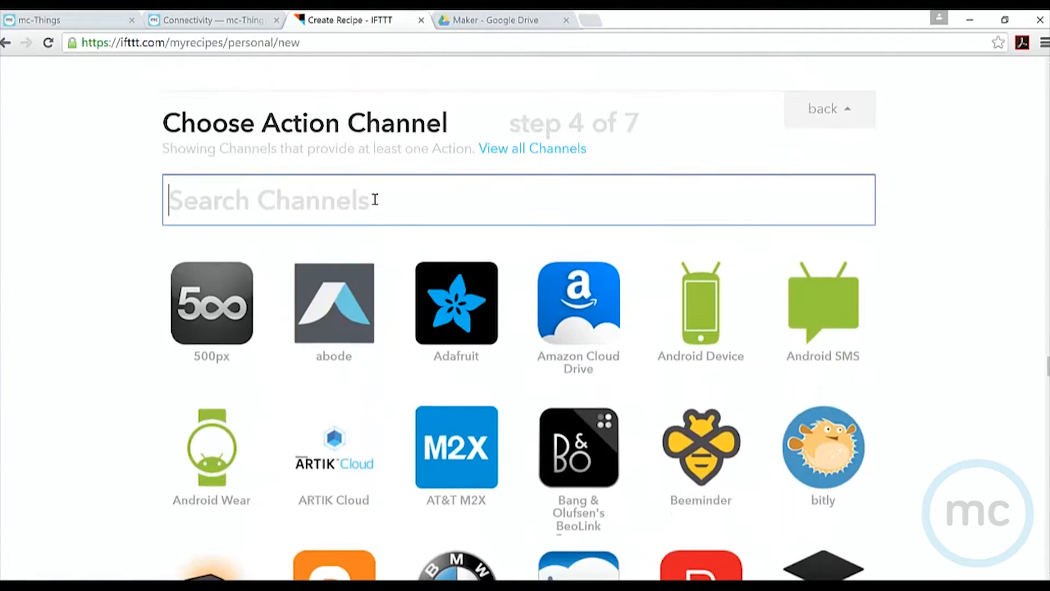
pyautogui.write('drive')
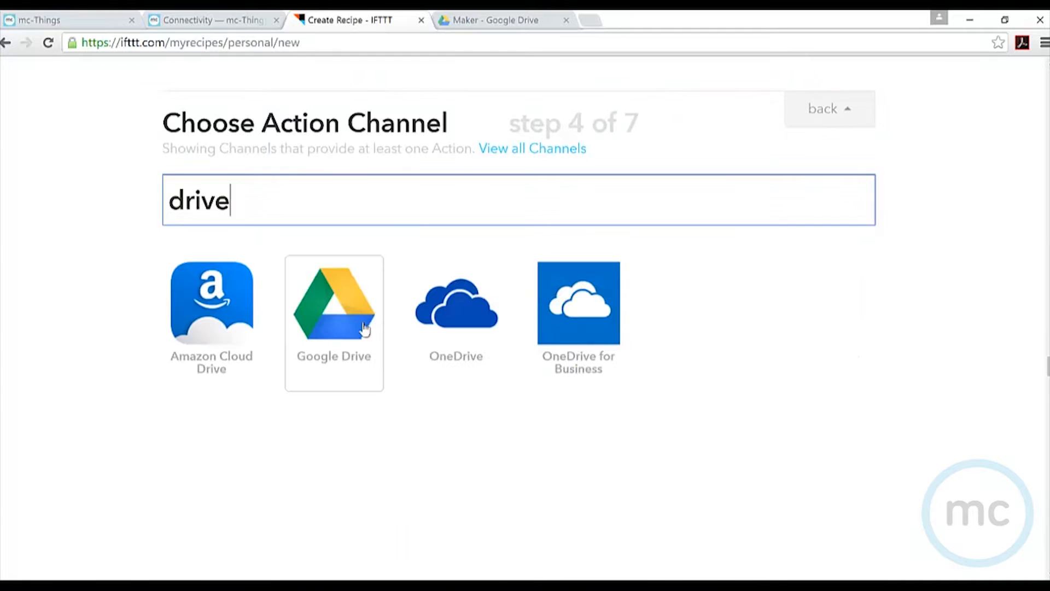
pyautogui.click(334, 303)
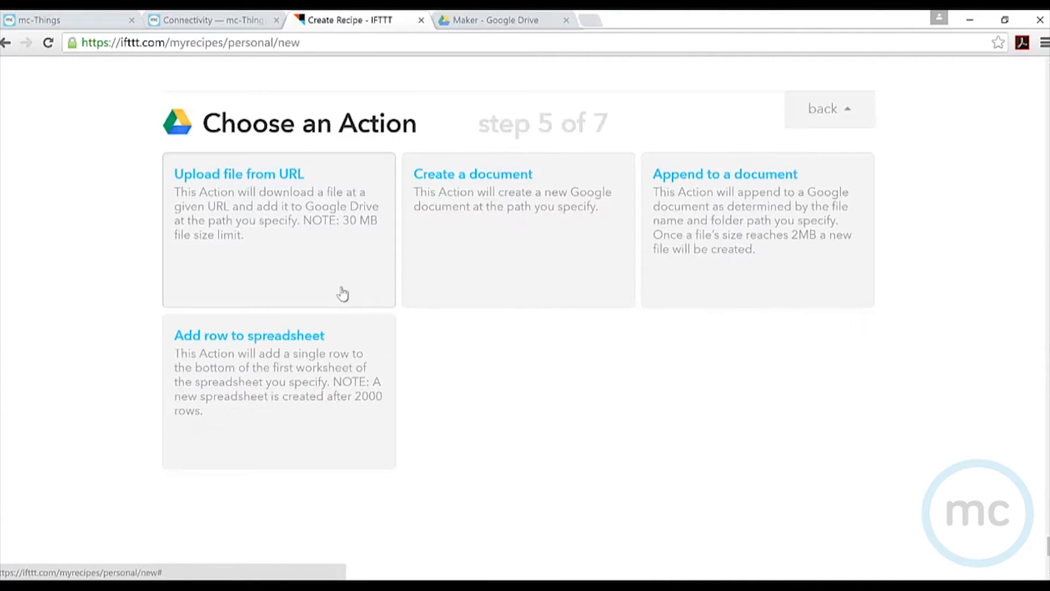
pyautogui.moveTo(402, 204)
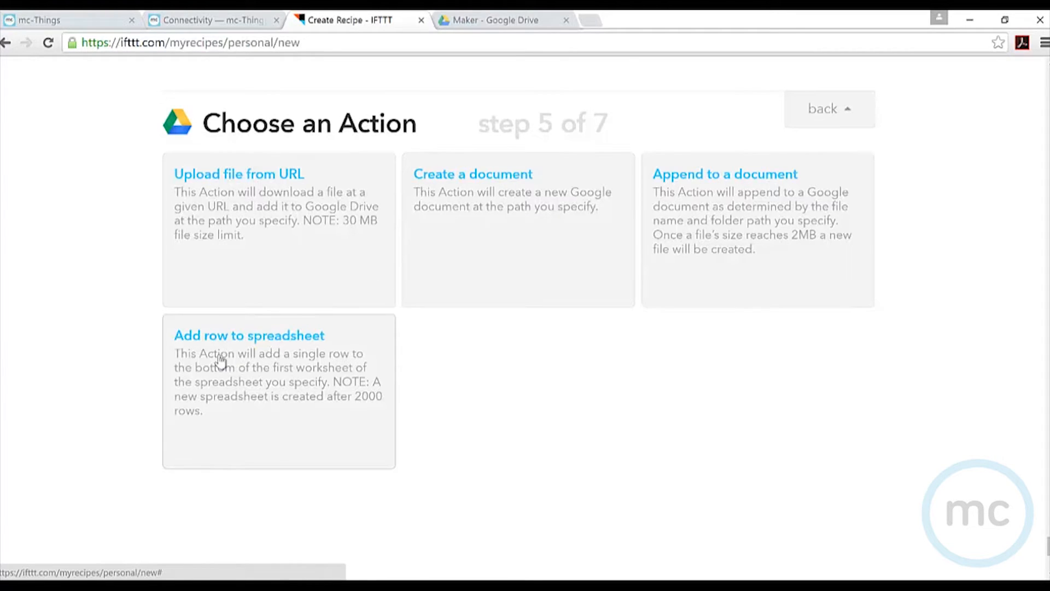
pyautogui.click(249, 335)
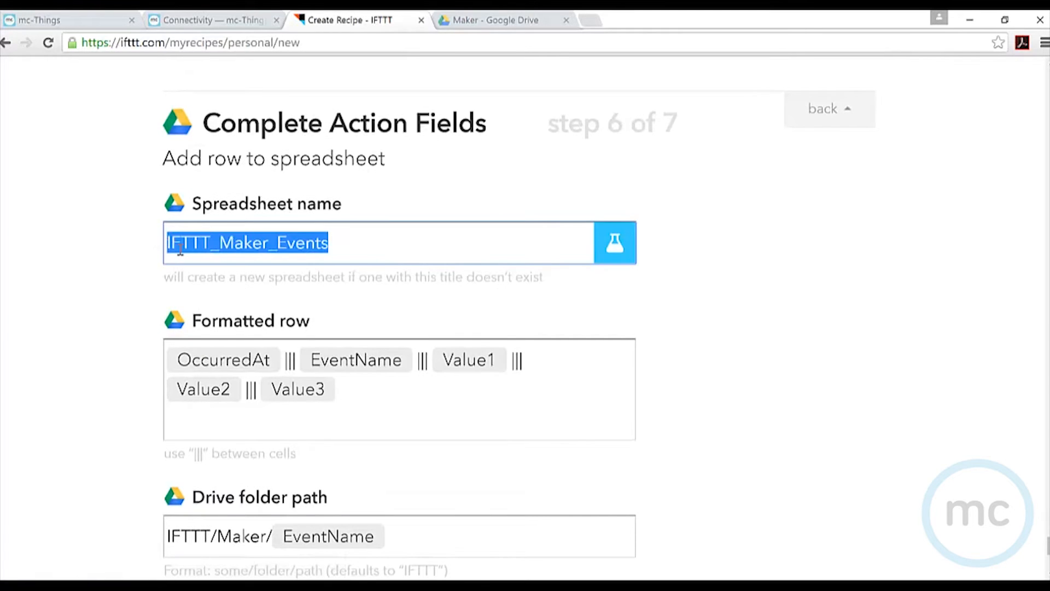
pyautogui.write('OutsideTemp')
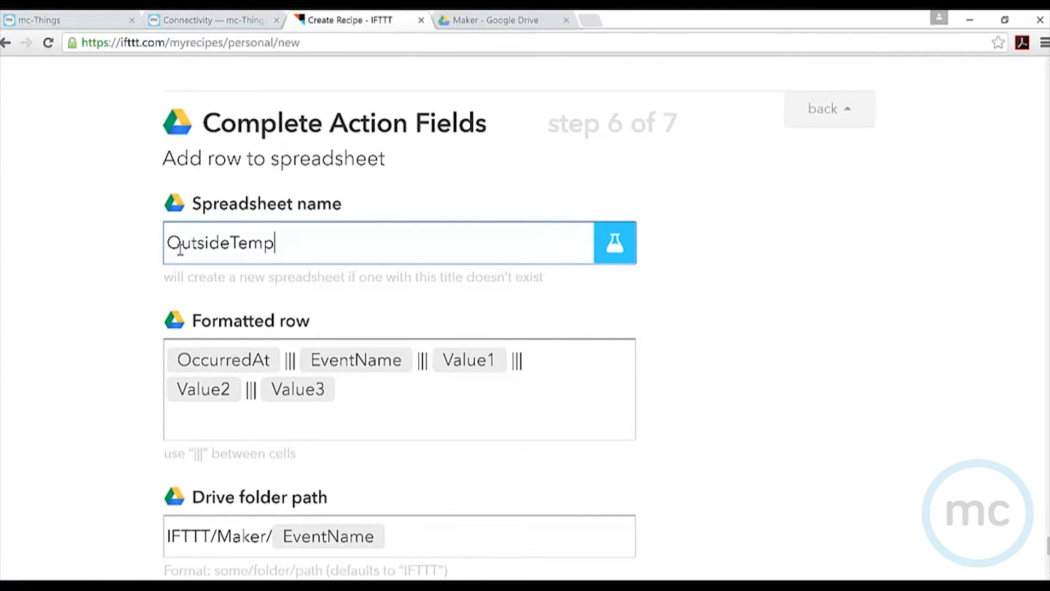
pyautogui.scroll(-3)
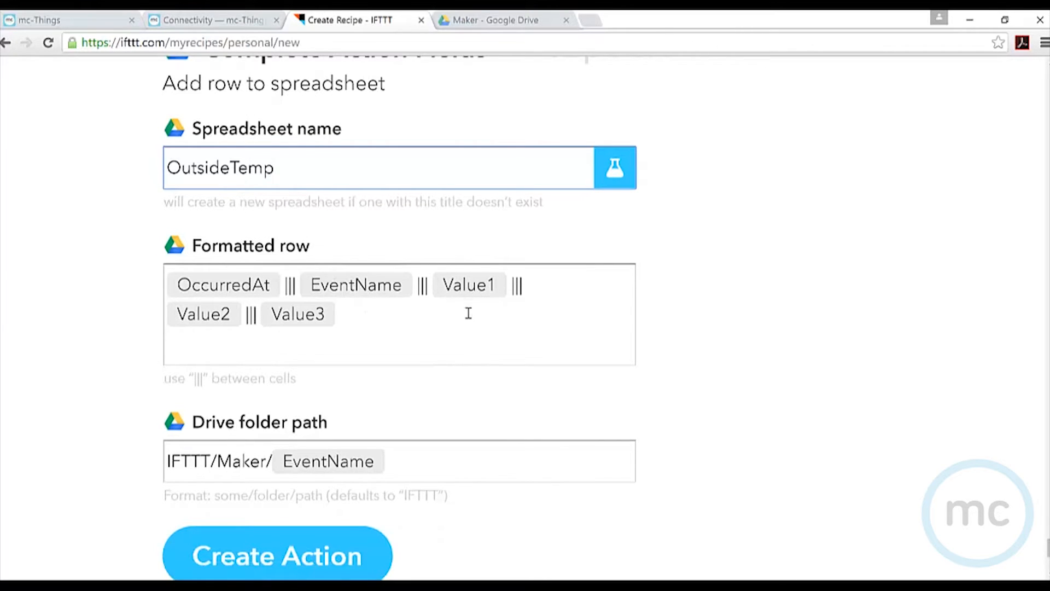
pyautogui.scroll(-3)
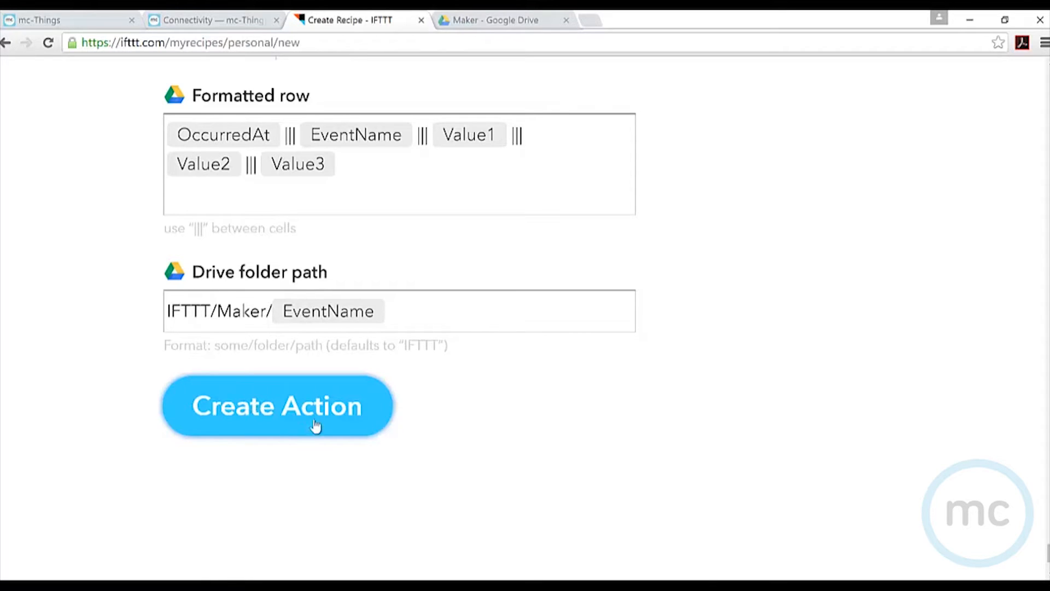
pyautogui.click(277, 405)
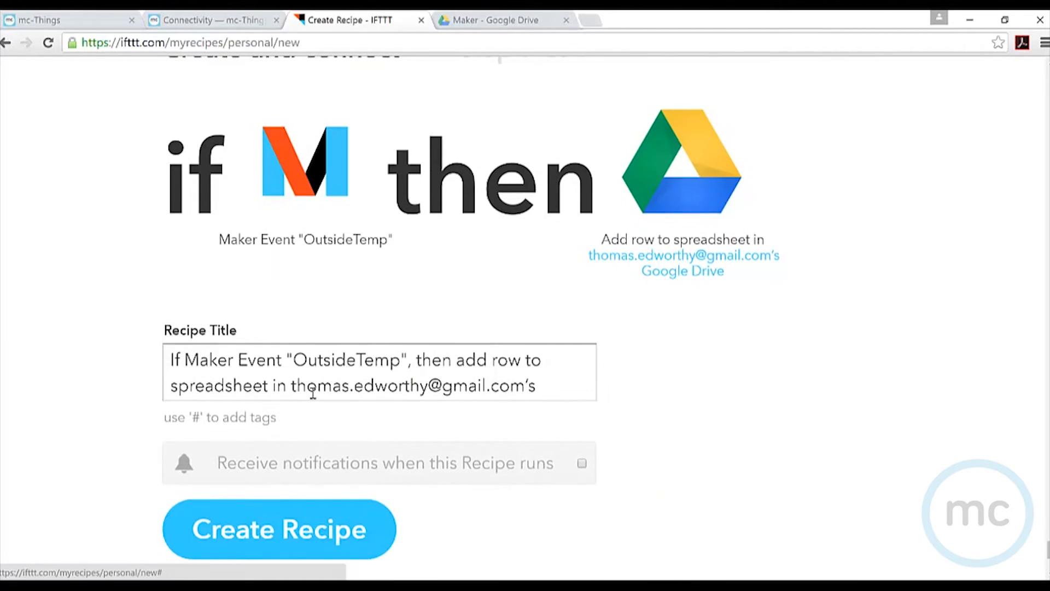
pyautogui.moveTo(470, 237)
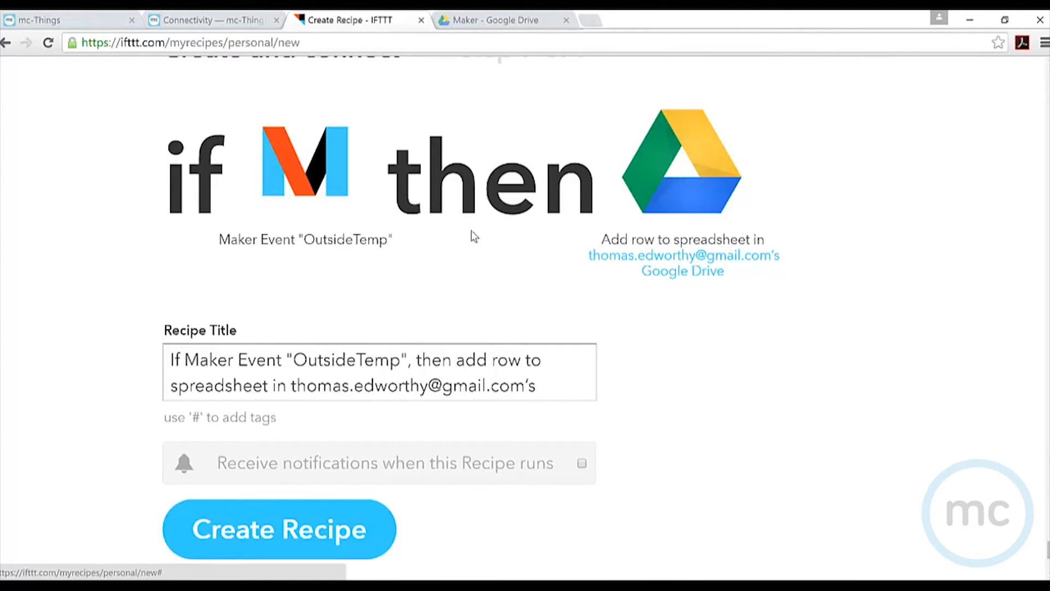
pyautogui.click(279, 529)
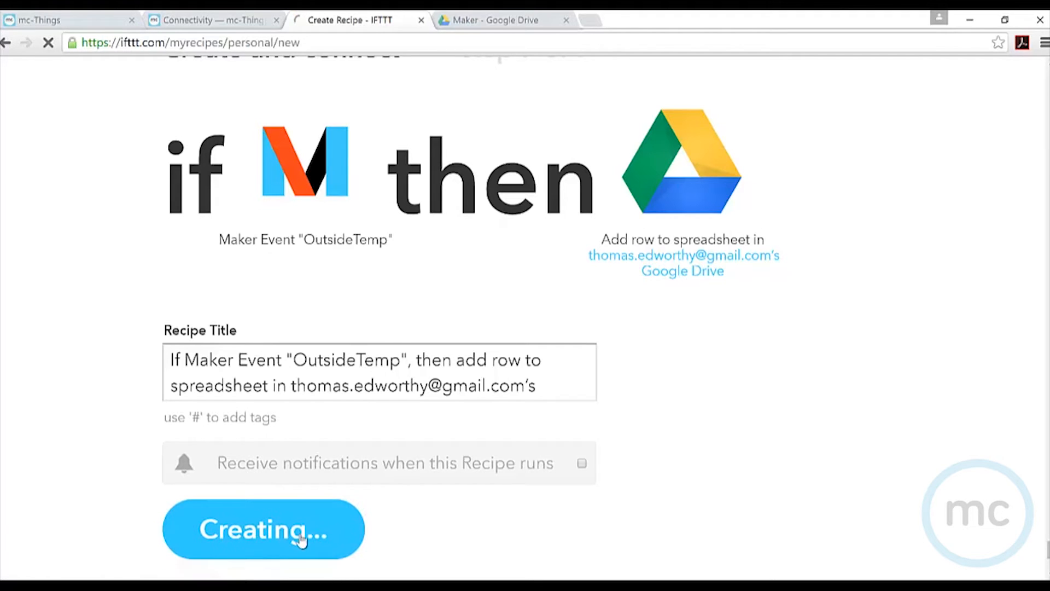
# Step: Turn off the UpstairsTemp recipe, keep OutsideTemp, and return to mcStudio
pyautogui.click(263, 529)
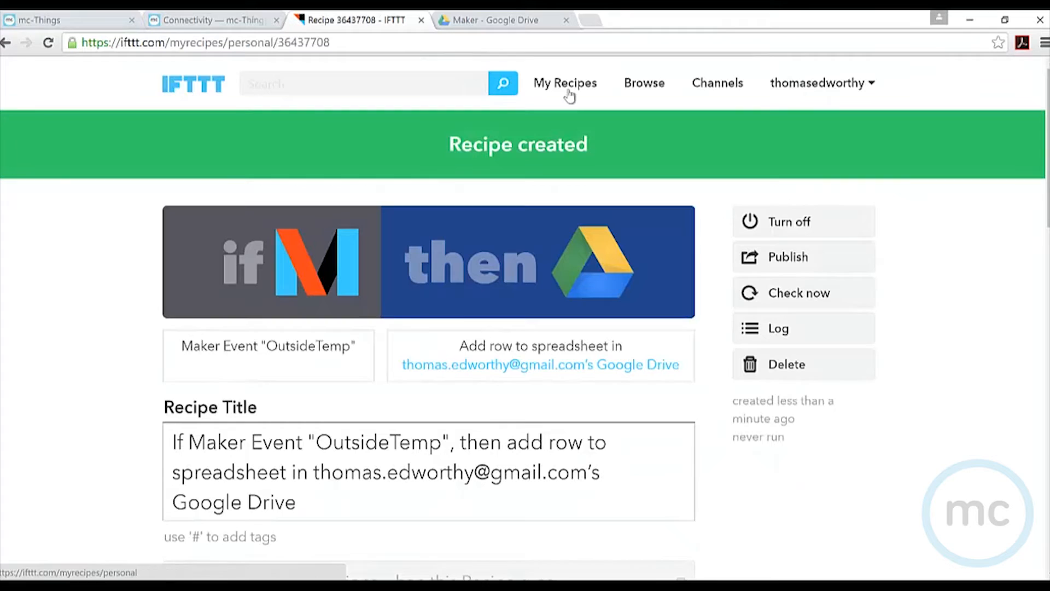
pyautogui.click(564, 82)
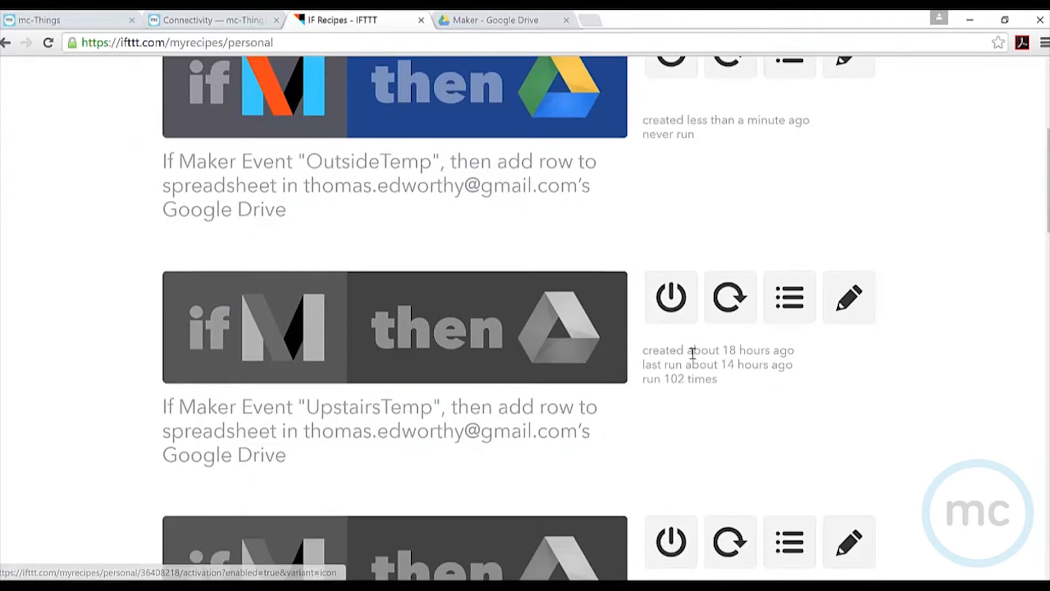
pyautogui.scroll(-3)
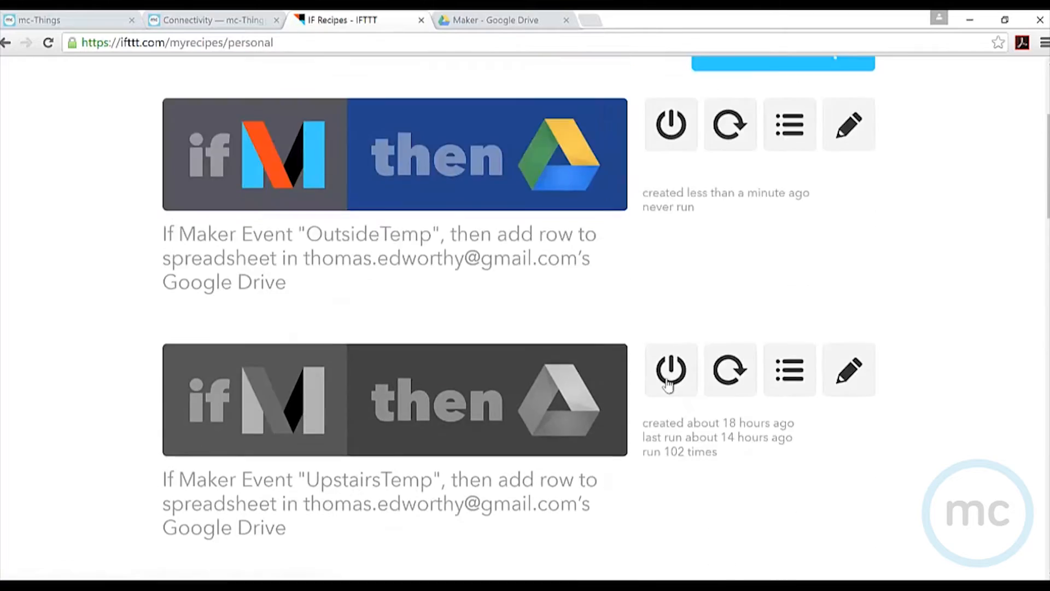
pyautogui.scroll(3)
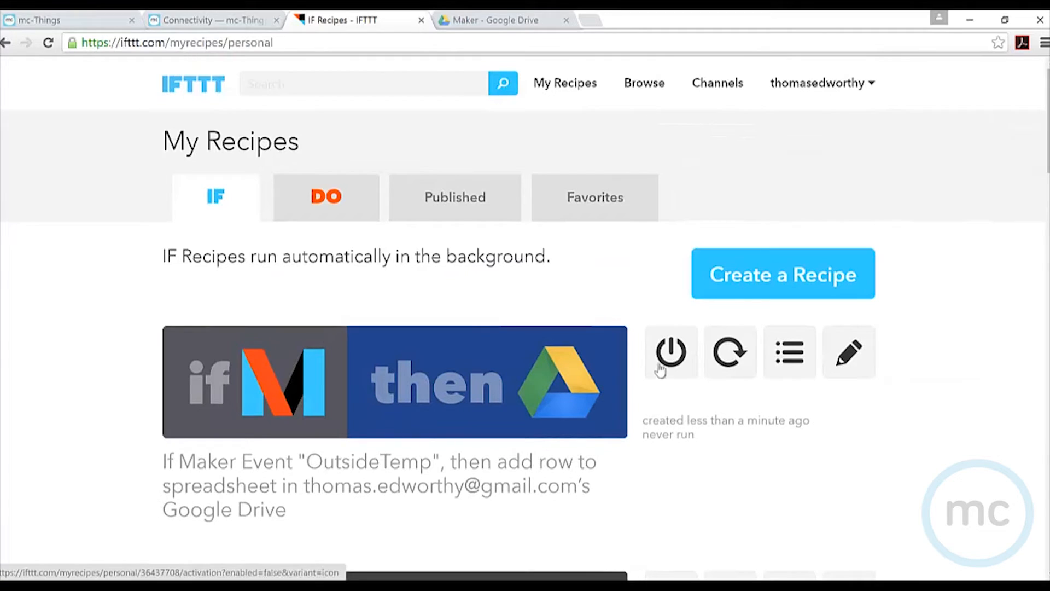
pyautogui.click(671, 351)
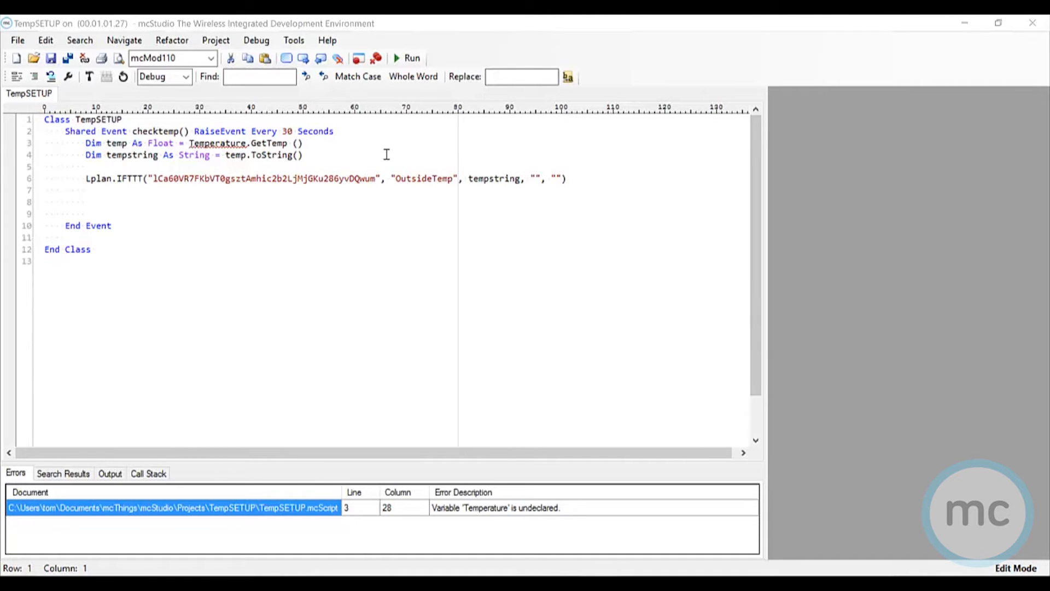
pyautogui.click(293, 40)
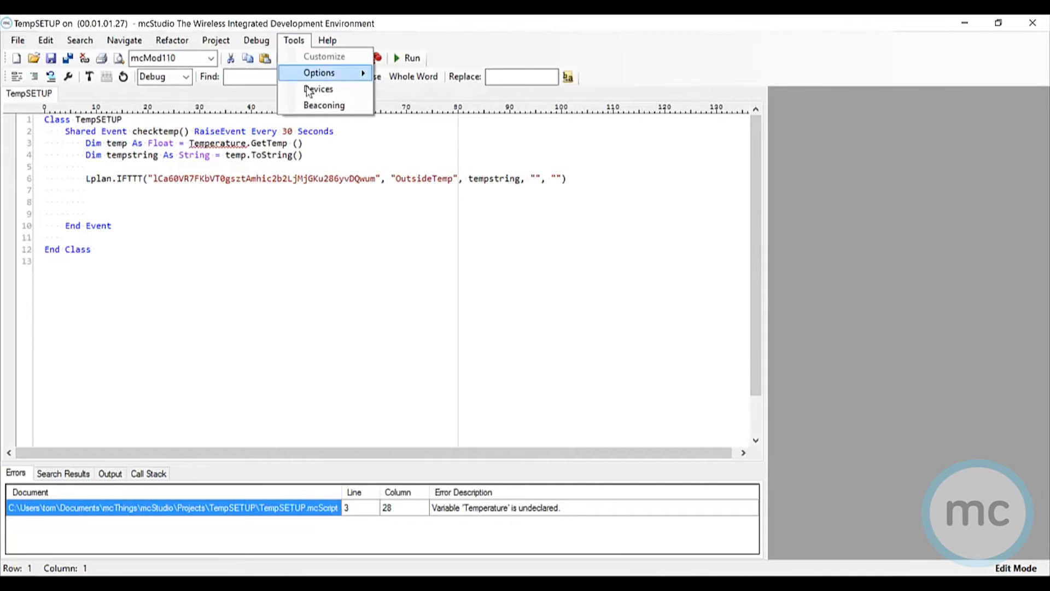
pyautogui.click(318, 88)
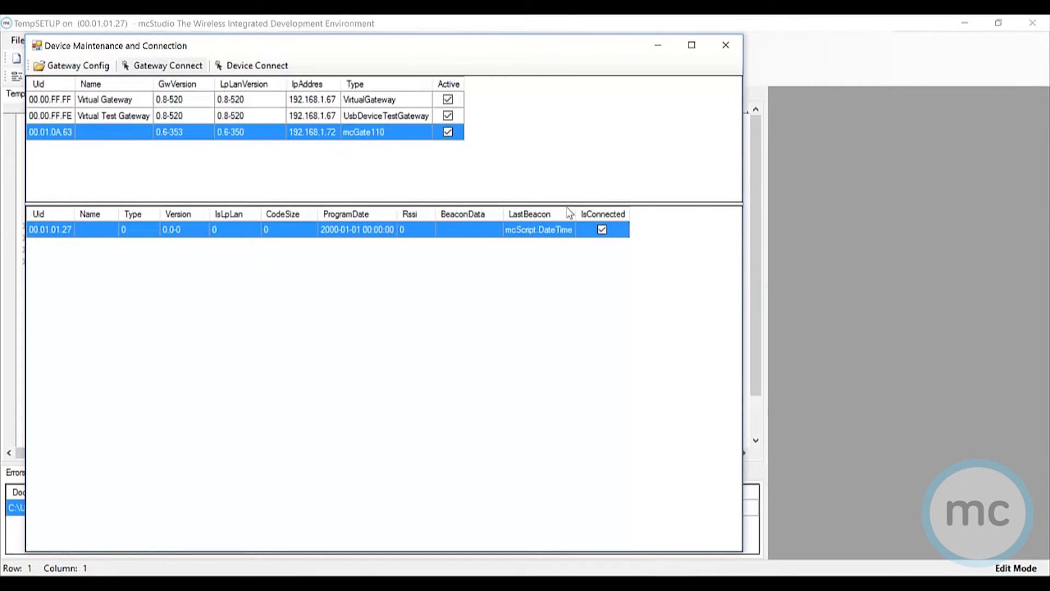
pyautogui.click(726, 45)
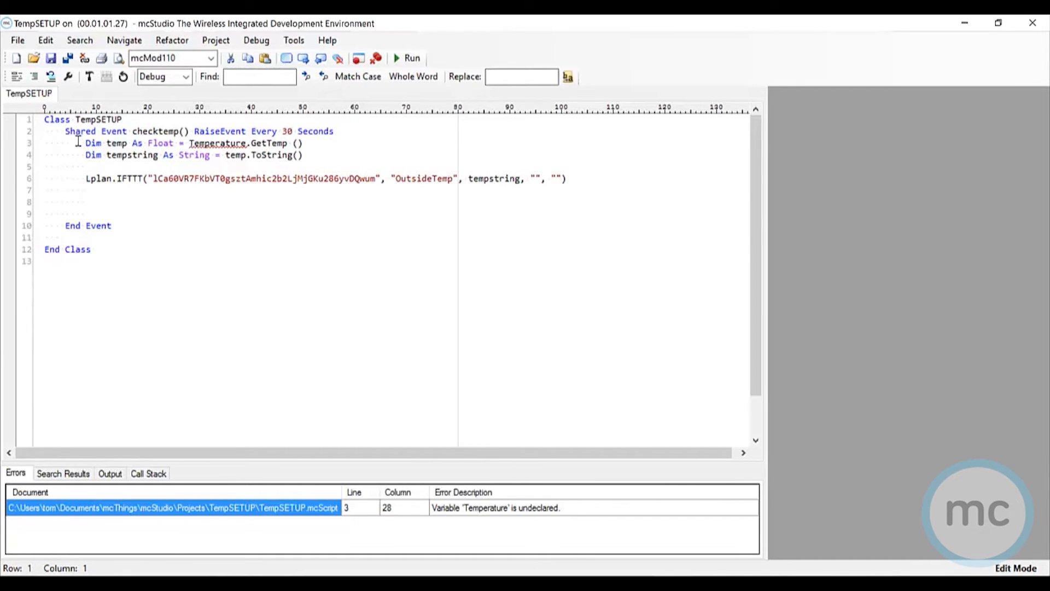
pyautogui.moveTo(279, 167)
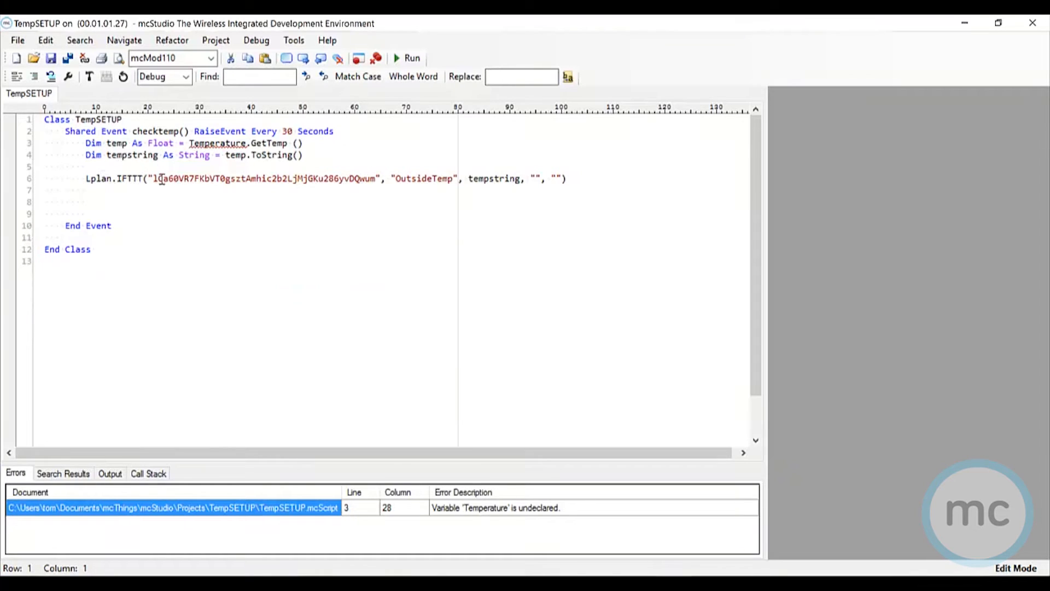
# Step: Highlight the IFTTT key string and OutsideTemp event name in the TempSETUP script
pyautogui.doubleClick(157, 179)
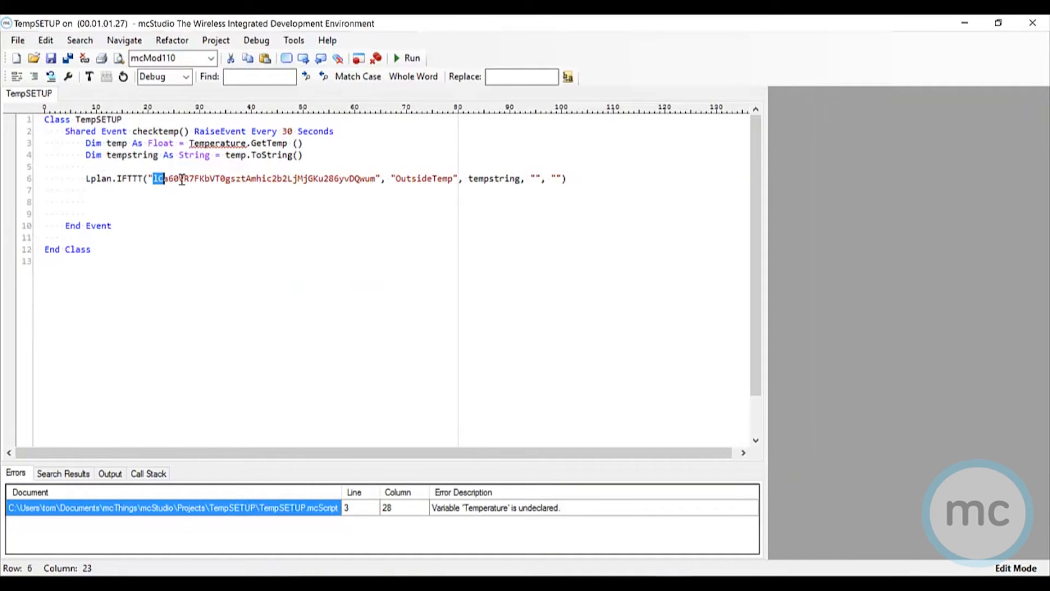
pyautogui.moveTo(157, 179); pyautogui.dragTo(376, 179)
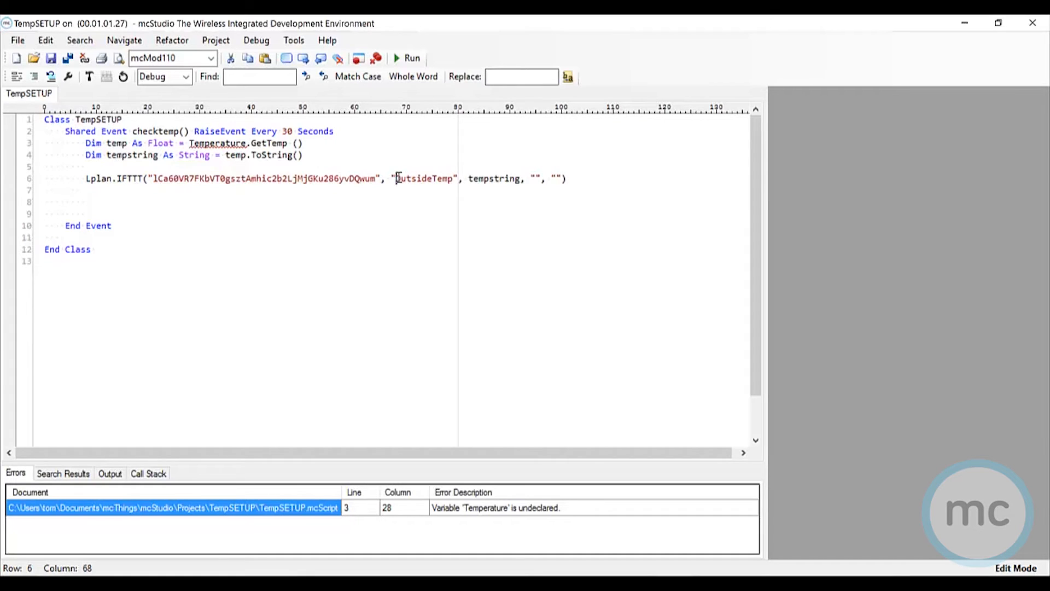
pyautogui.doubleClick(400, 178)
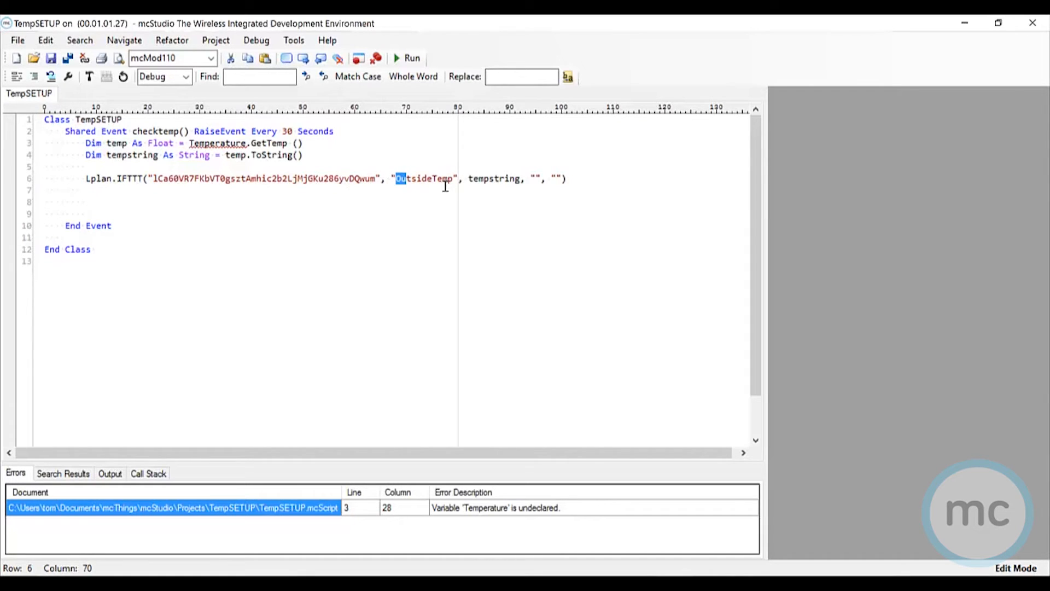
pyautogui.moveTo(413, 190)
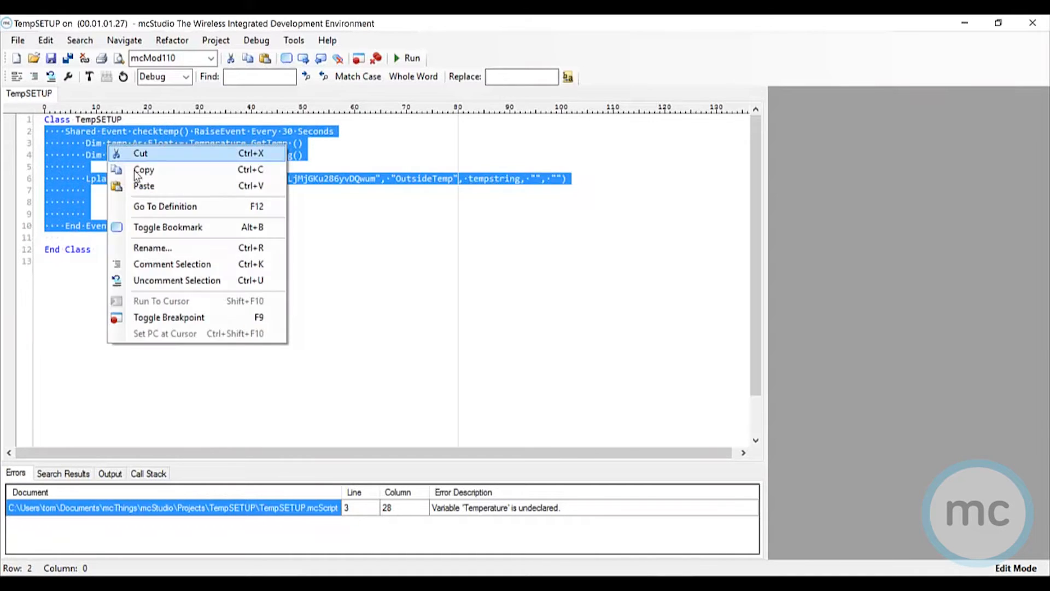
# Step: Copy the checktemp event code and start a new mcMod110 project
pyautogui.click(17, 41)
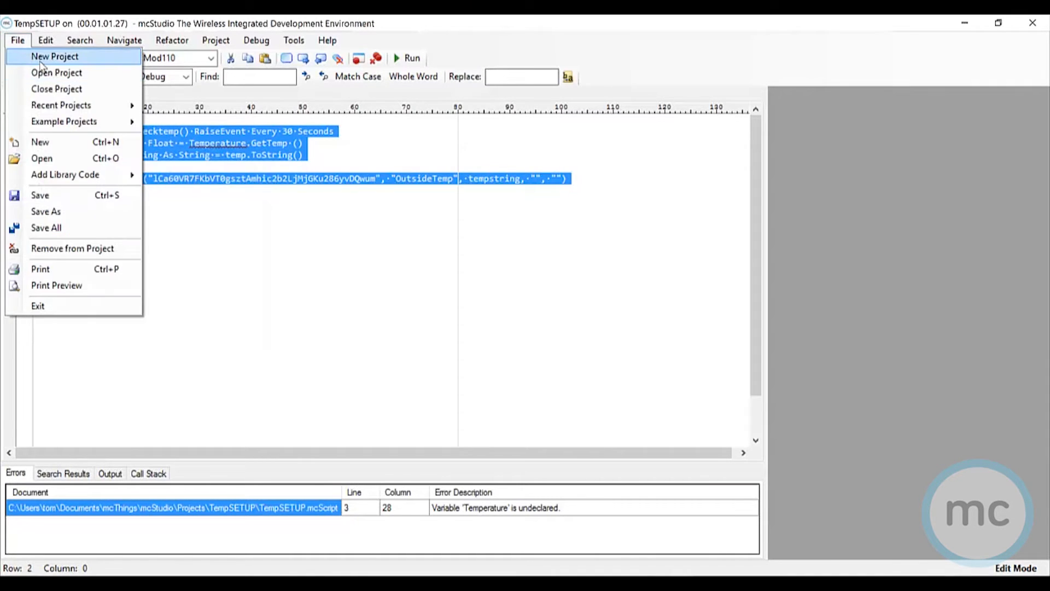
pyautogui.click(55, 55)
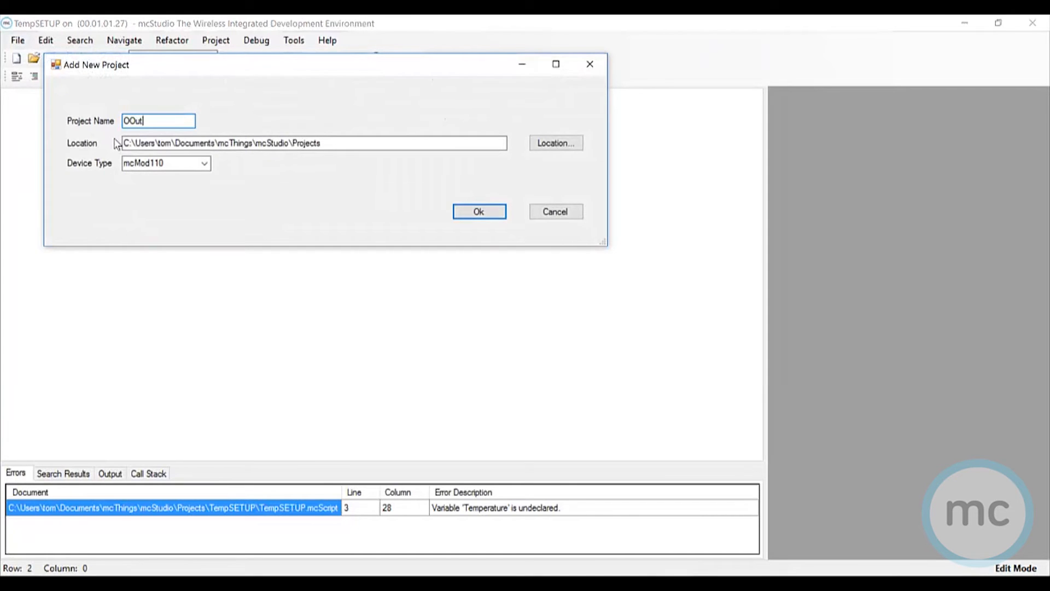
# Step: Name the project OutsideTemp, create it, and paste the copied checktemp event code into its class
pyautogui.press('BackSpace')
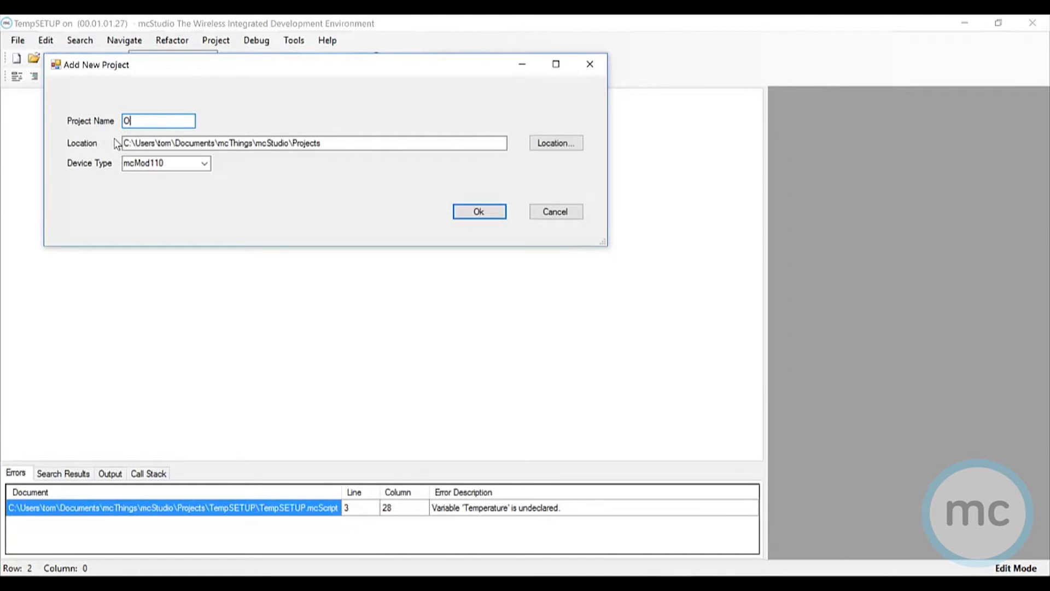
pyautogui.write('utsideTemp')
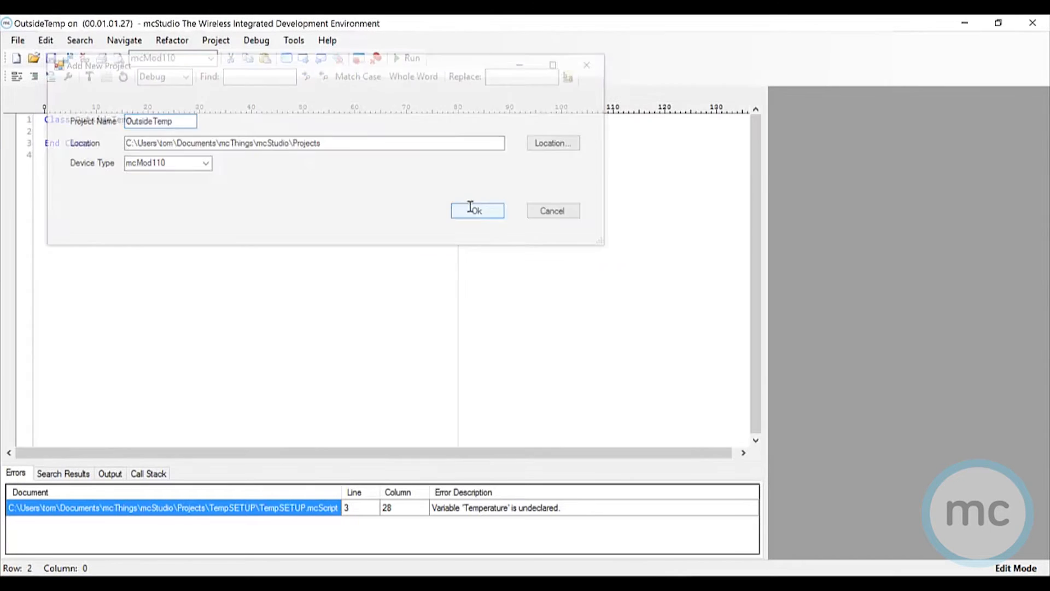
pyautogui.click(477, 210)
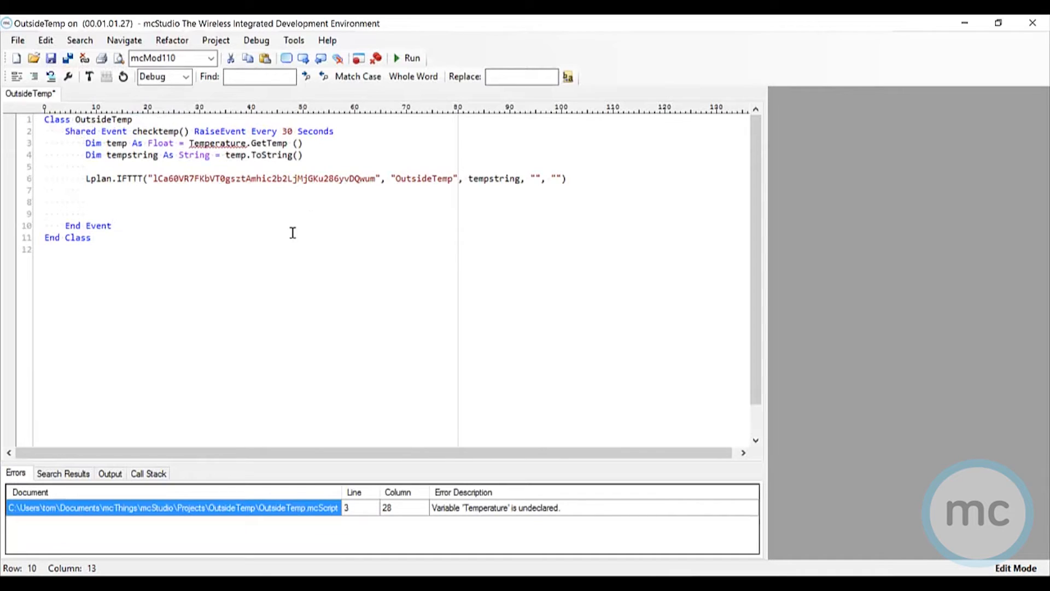
pyautogui.moveTo(283, 212)
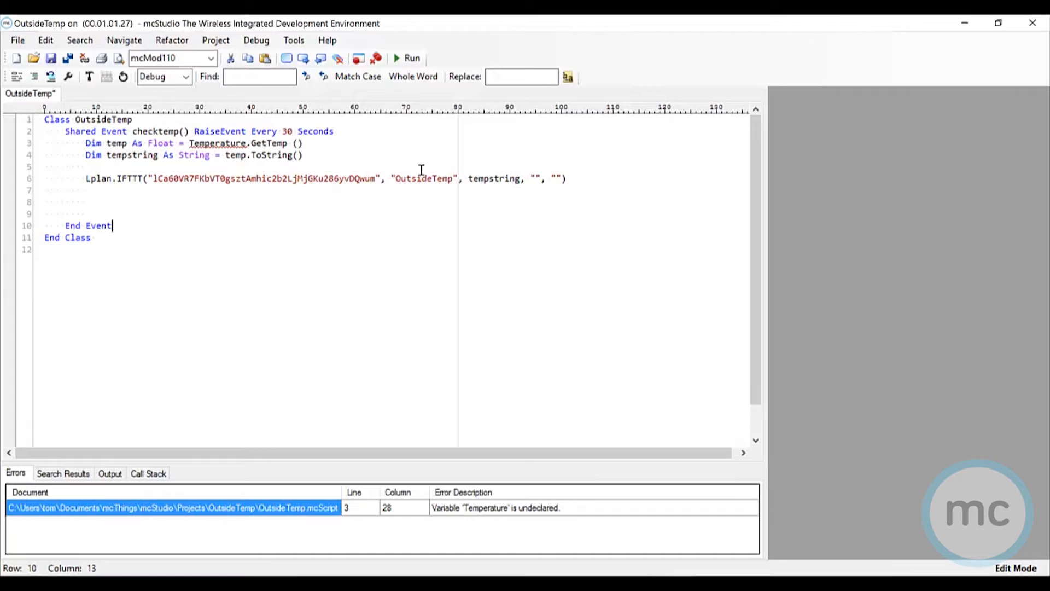
pyautogui.moveTo(201, 155)
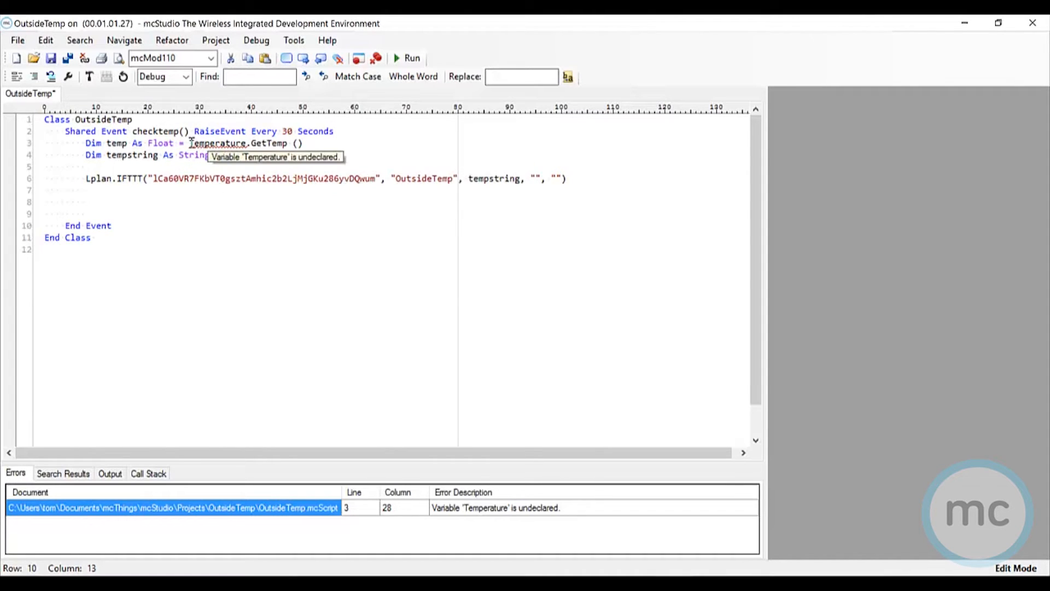
pyautogui.write('= temp.ToString()')
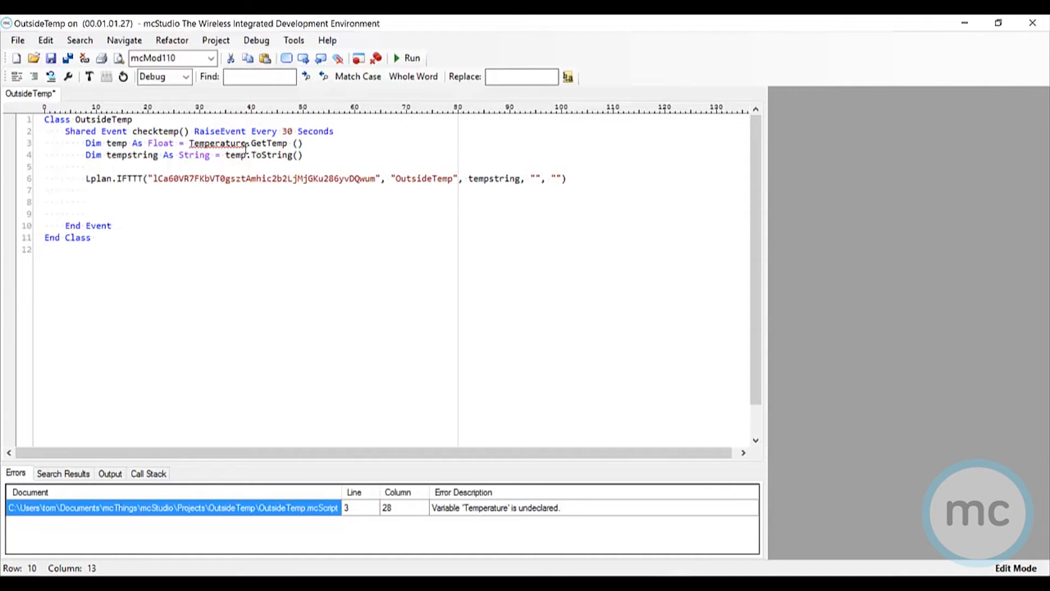
pyautogui.moveTo(219, 144)
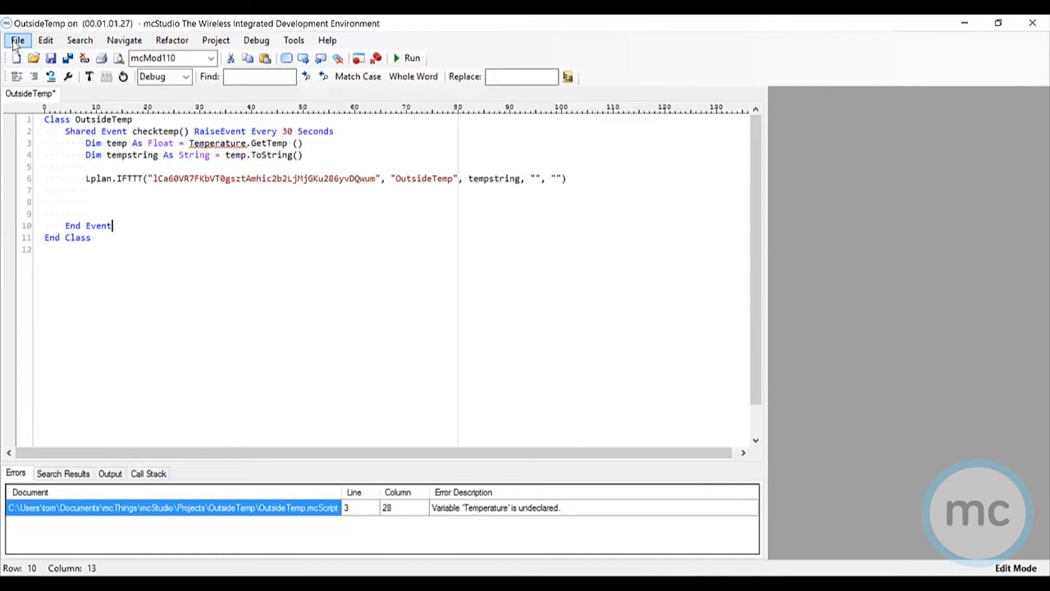
# Step: Add the Temperature library code to the project, clearing the undeclared Temperature error
pyautogui.click(17, 40)
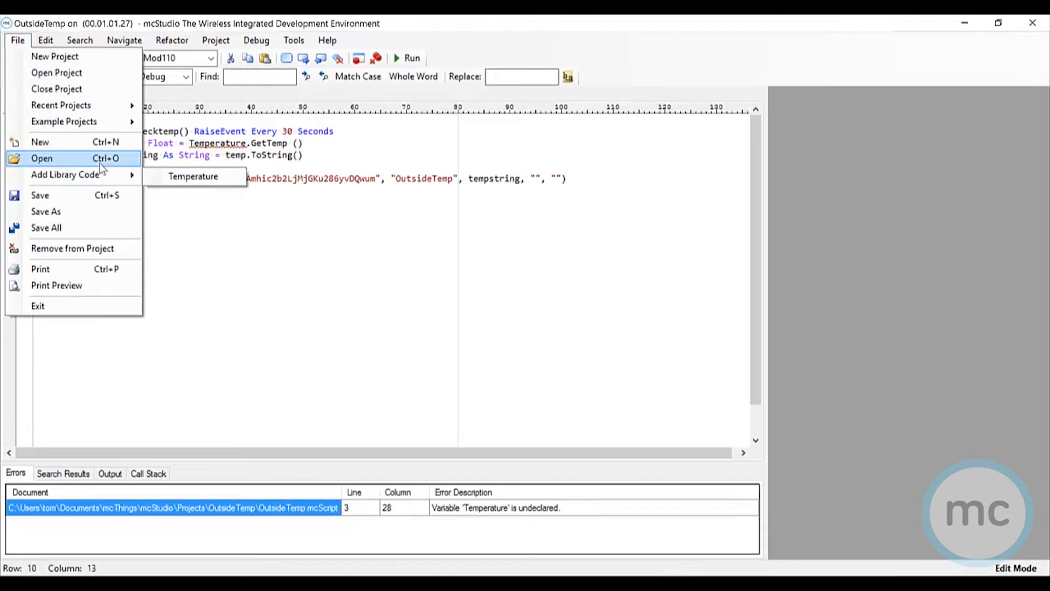
pyautogui.click(193, 176)
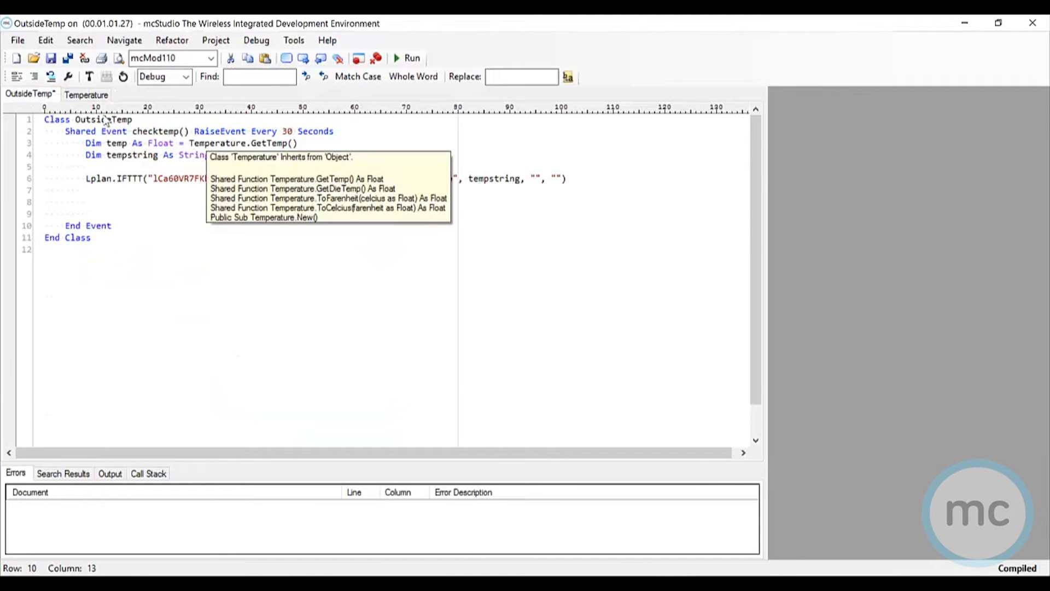
pyautogui.click(85, 94)
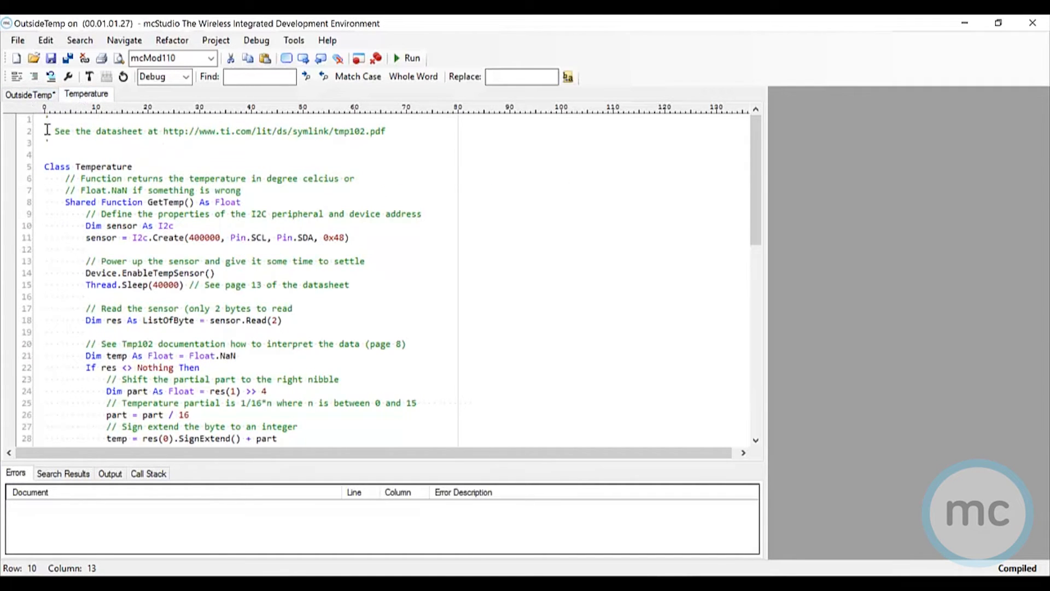
pyautogui.click(29, 94)
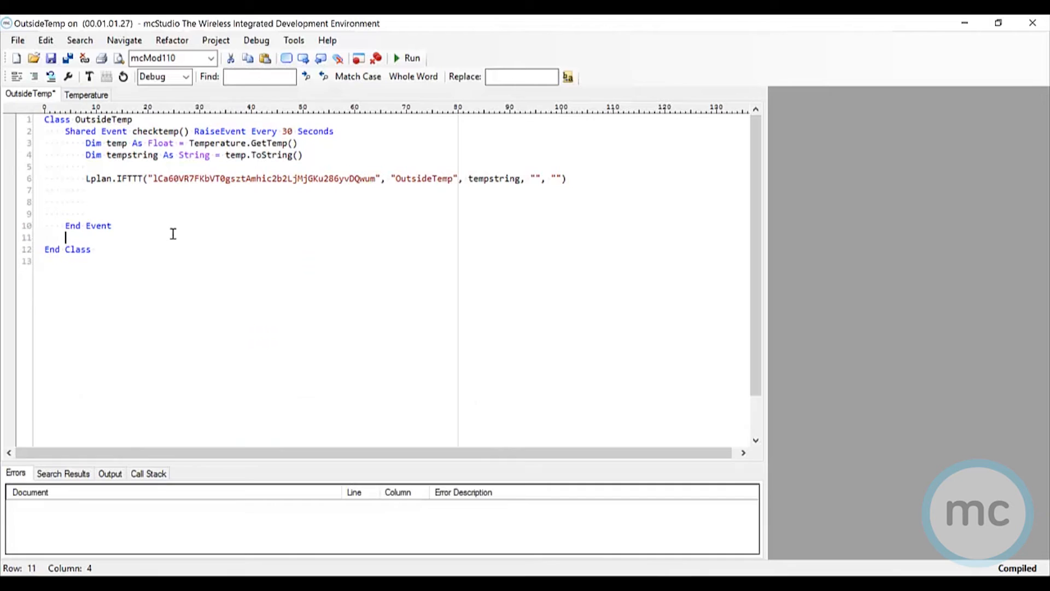
# Step: Write Shared Event blinkgreen() RaiseEvent Every 500 milliSeconds with LedGreen = Not LedGreen
pyautogui.write('shared Event')
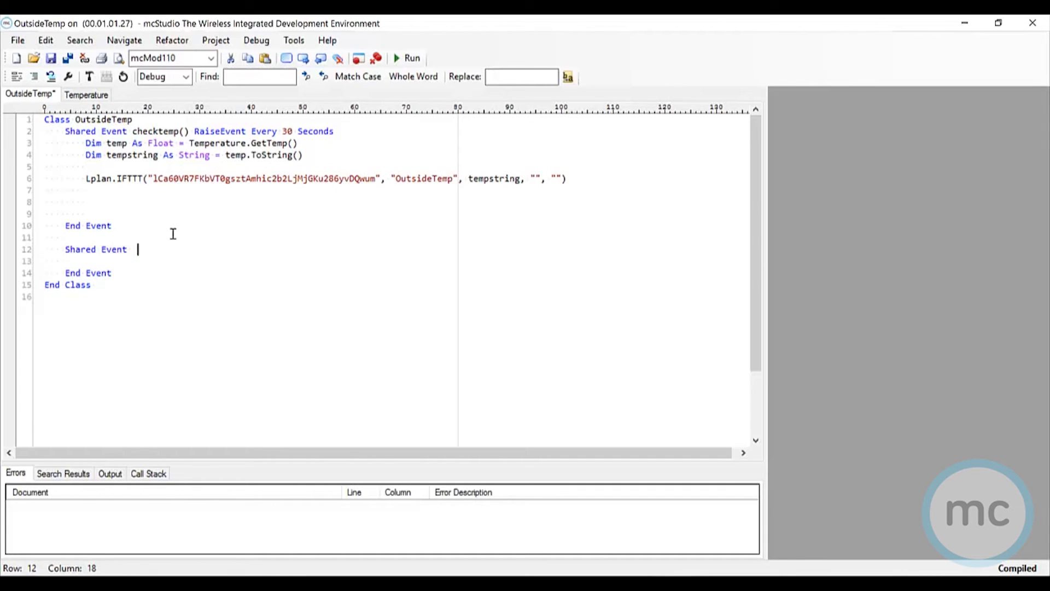
pyautogui.write('blinkgre')
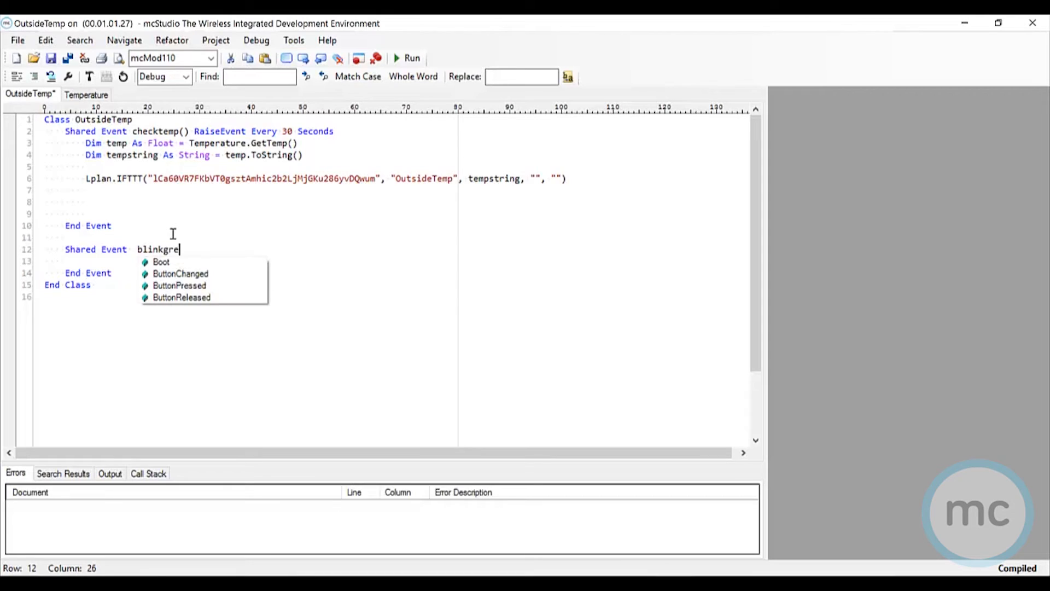
pyautogui.write('en()')
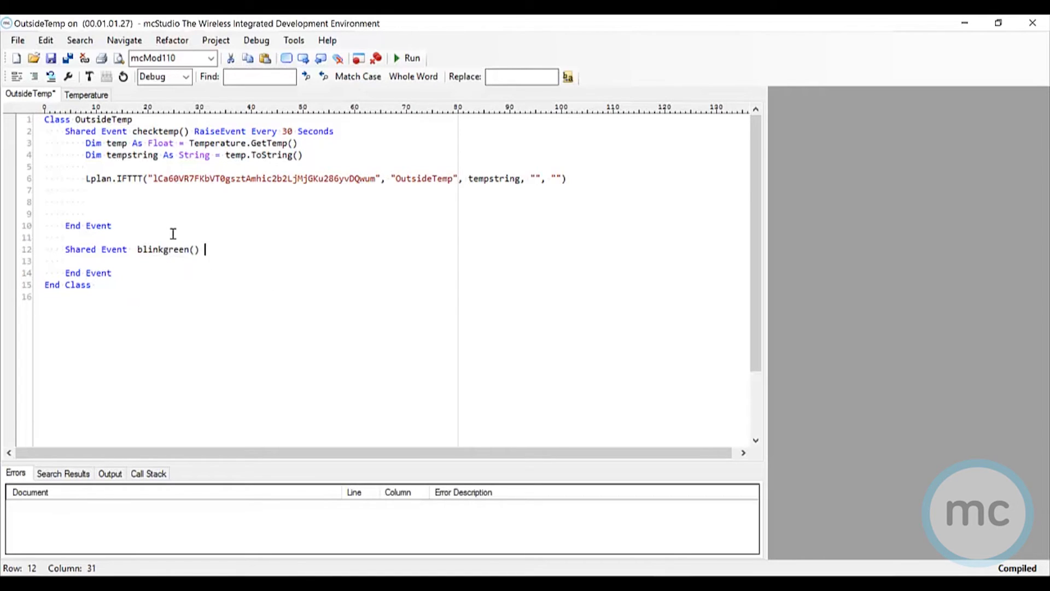
pyautogui.write('rasive')
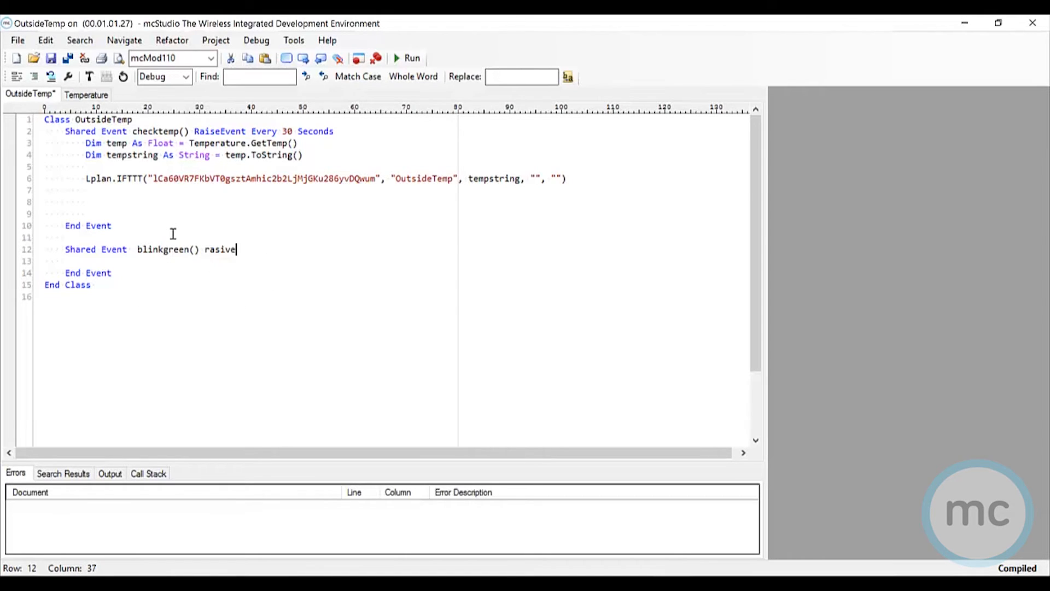
pyautogui.write('raise ever')
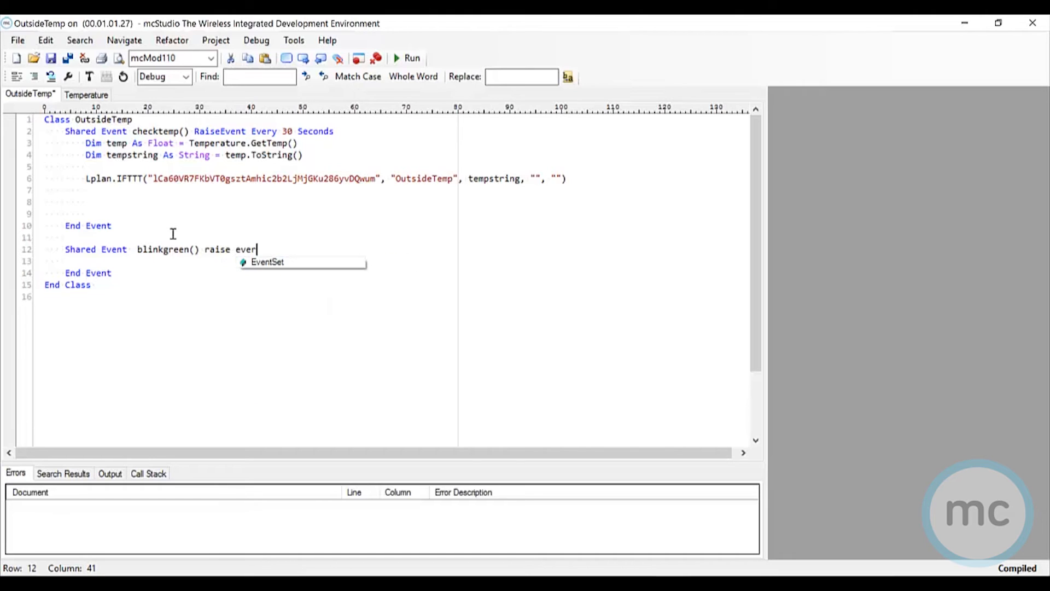
pyautogui.press('Backspace')
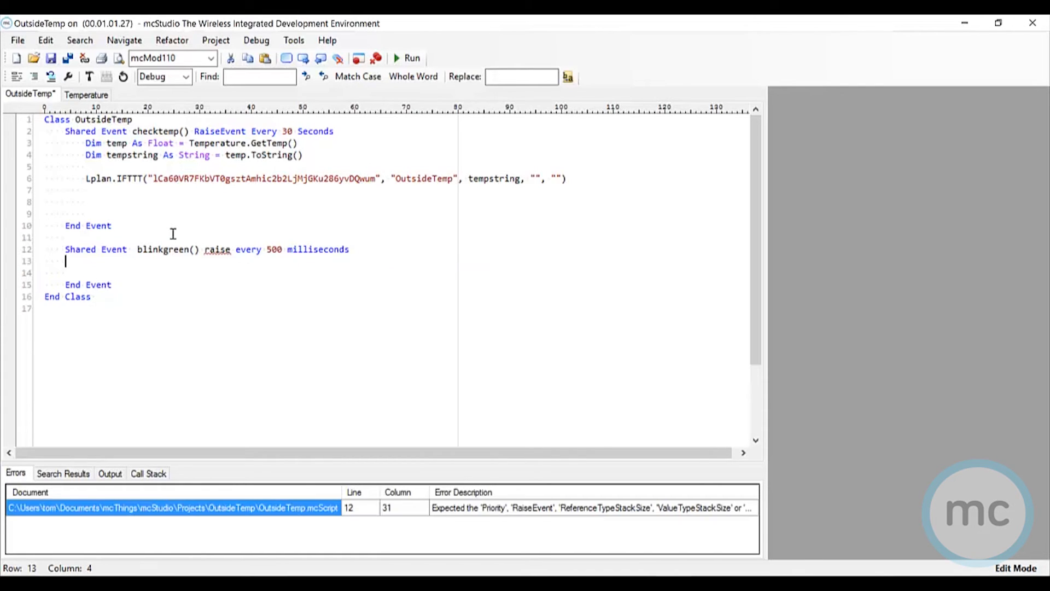
pyautogui.write('LedGreen = Not LedGreen')
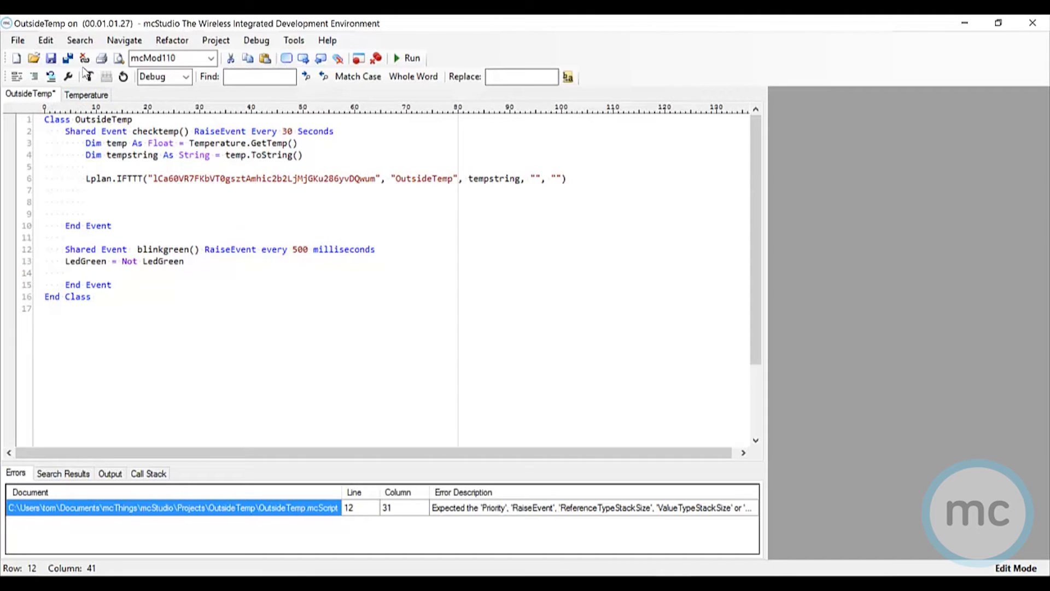
pyautogui.moveTo(66, 58)
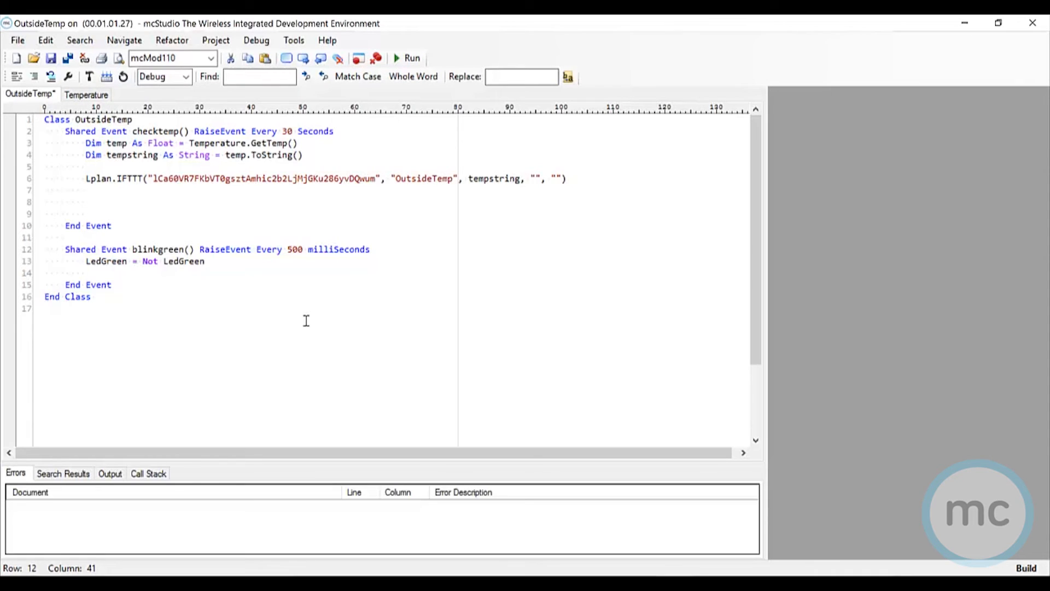
pyautogui.moveTo(89, 77)
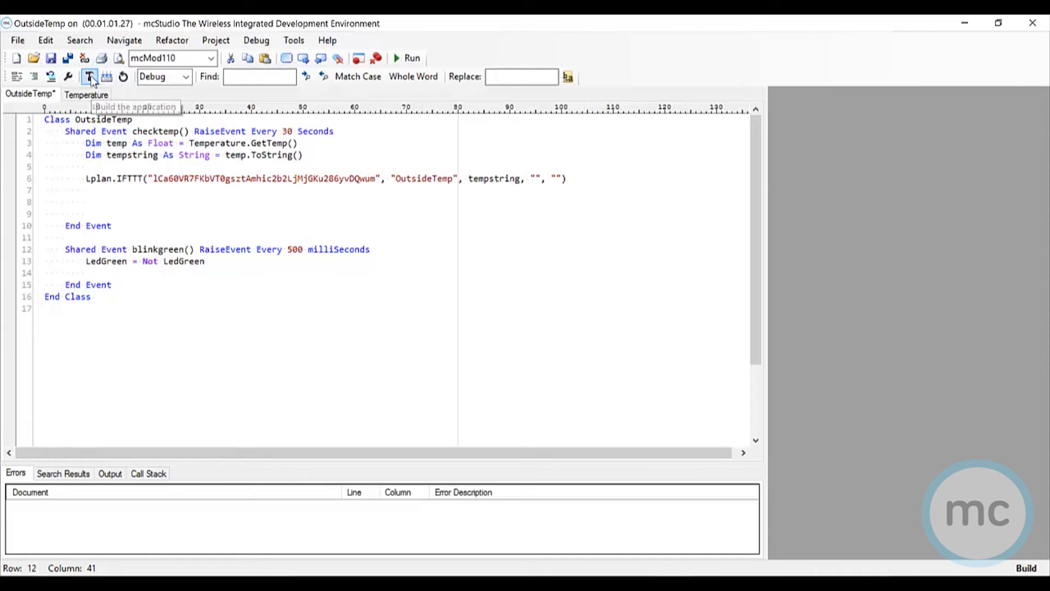
pyautogui.moveTo(106, 76)
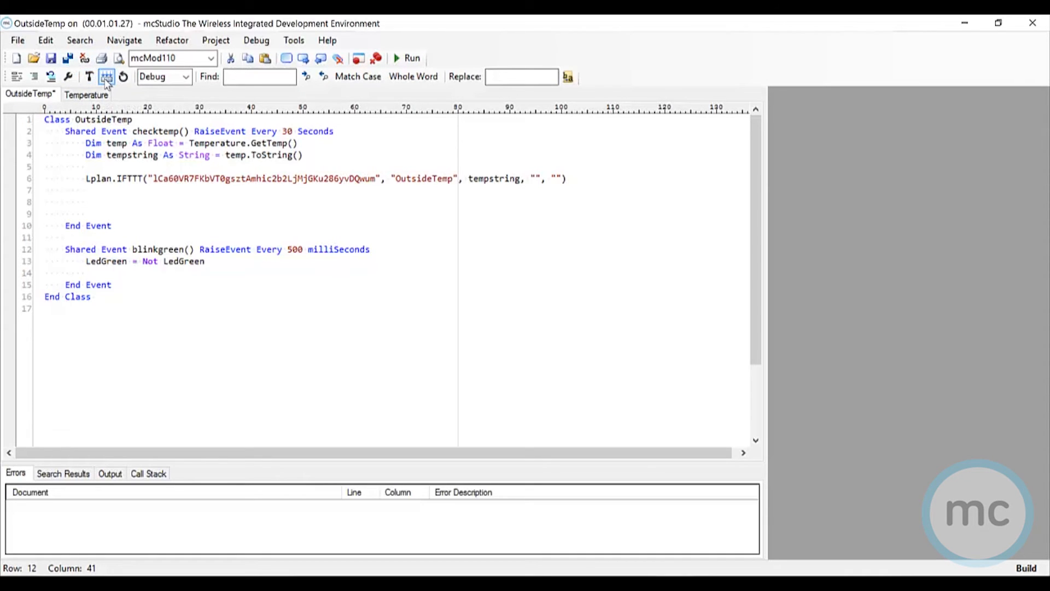
pyautogui.moveTo(106, 76)
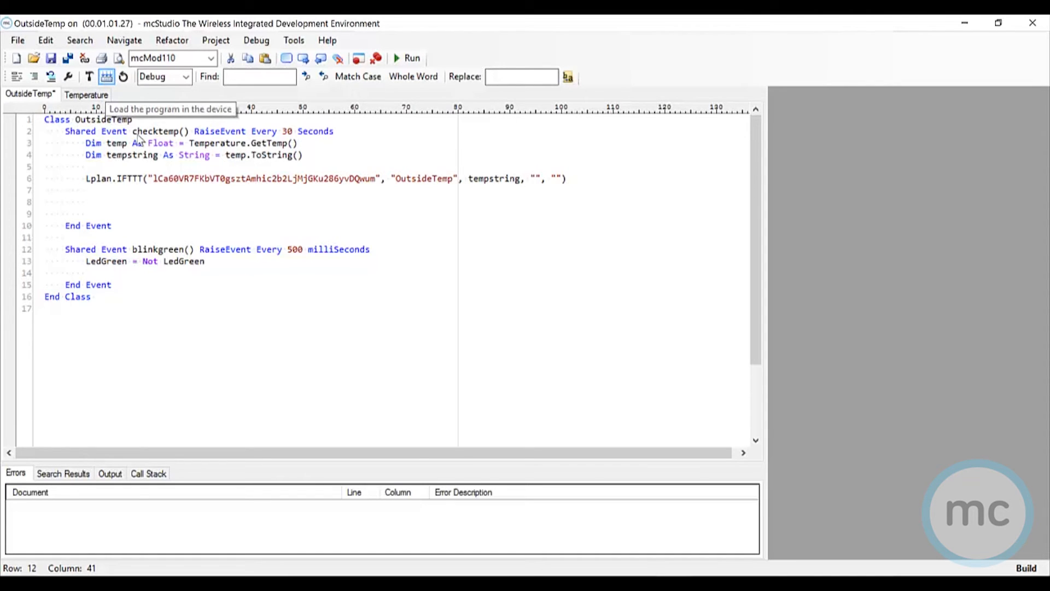
# Step: Load the built OutsideTemp script onto the module and confirm the successful load
pyautogui.click(106, 76)
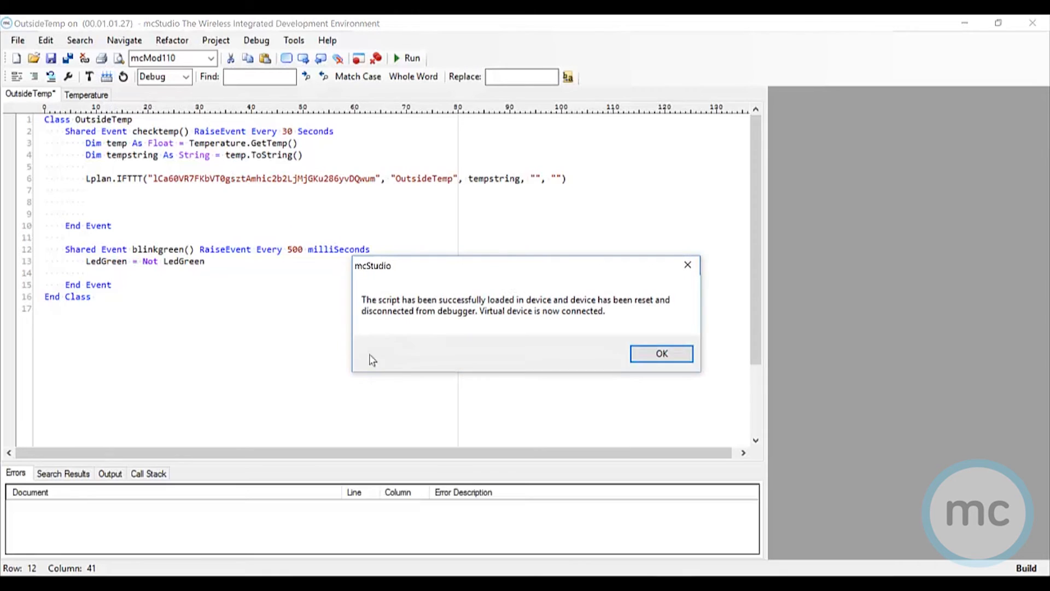
pyautogui.moveTo(544, 326)
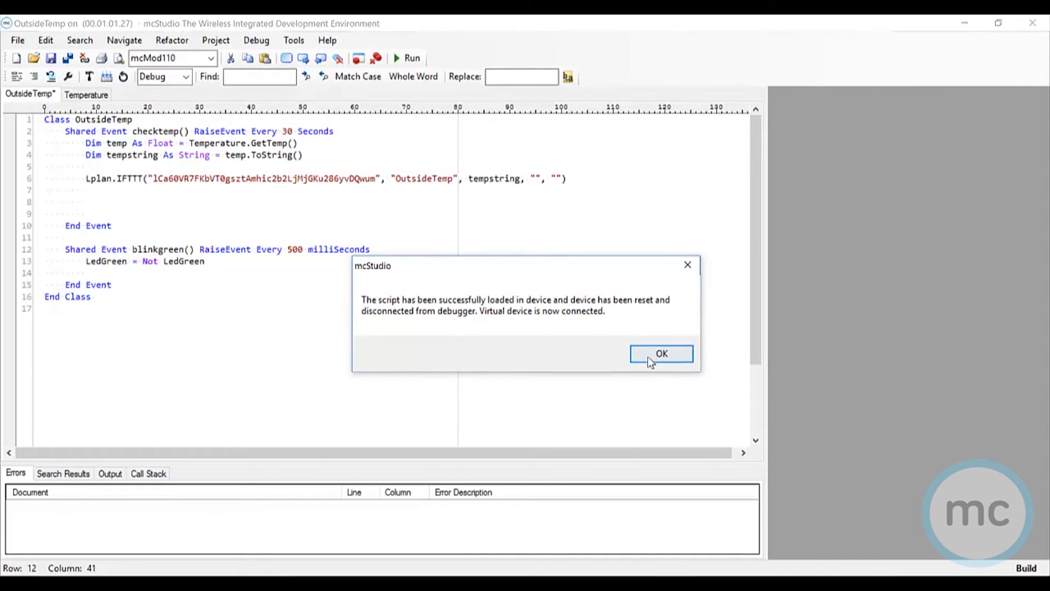
pyautogui.click(661, 354)
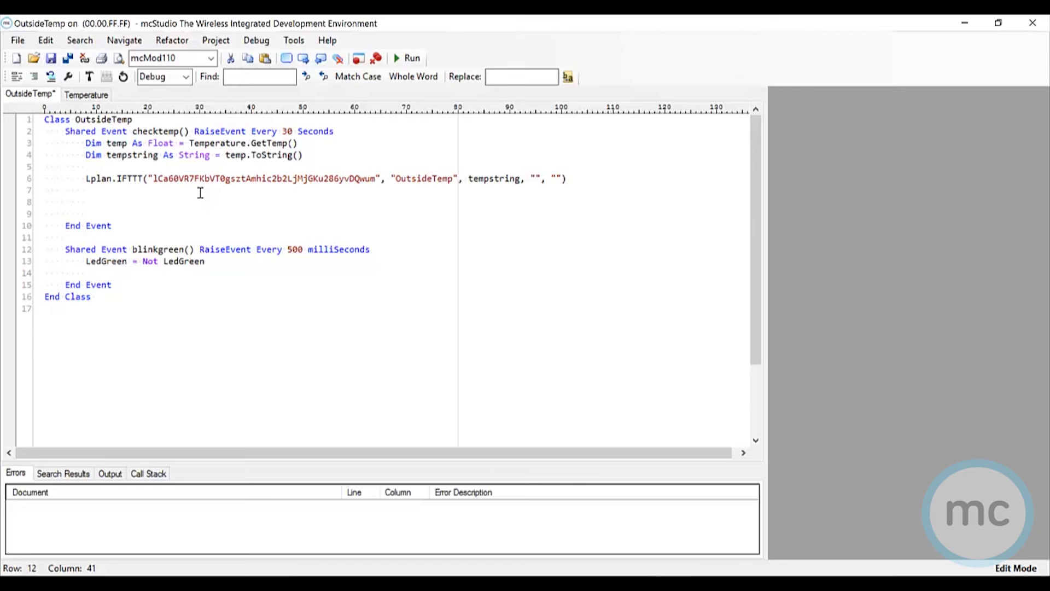
pyautogui.moveTo(350, 286)
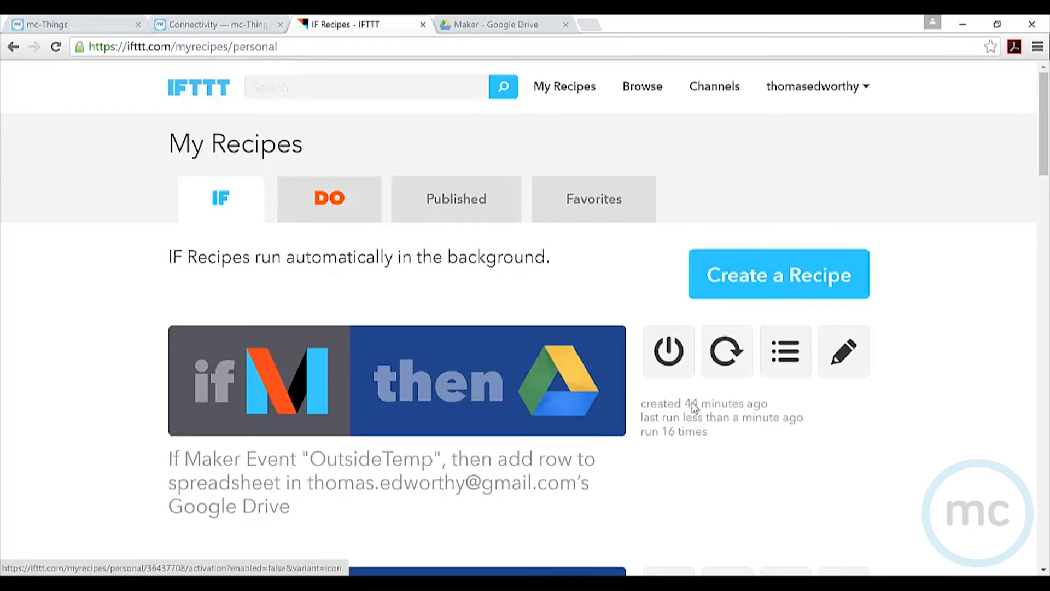
# Step: Scroll through My Recipes to reveal the OutsideTemp and UpstairsTemp spreadsheet recipes
pyautogui.scroll(-3)
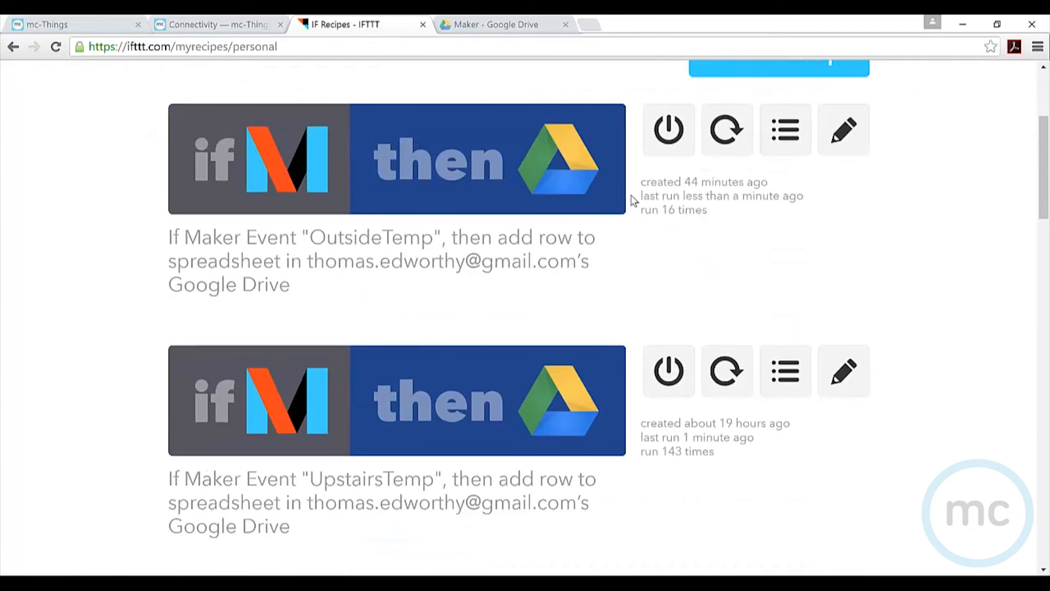
pyautogui.scroll(-3)
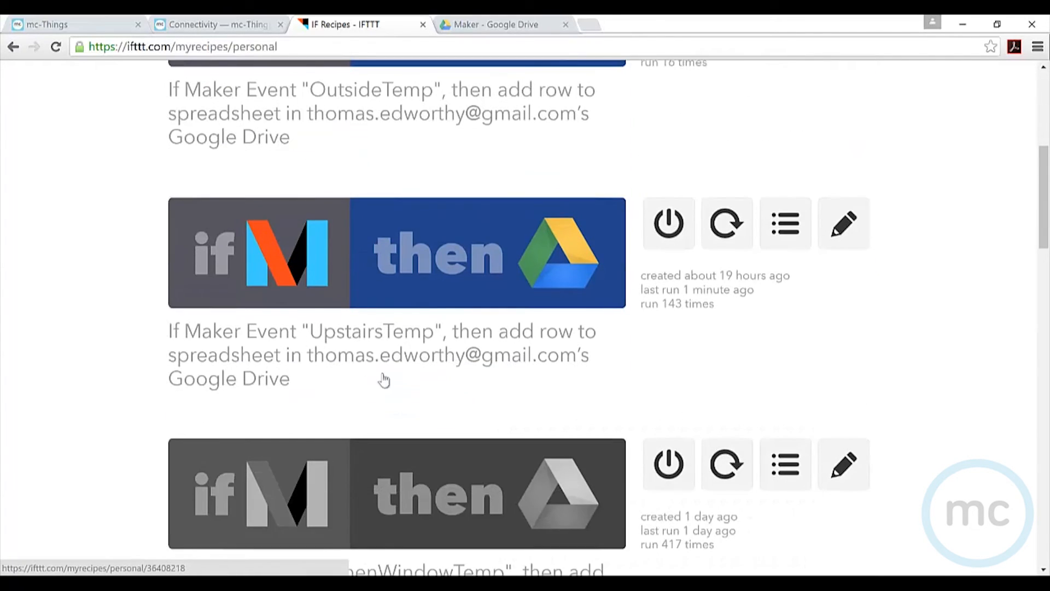
pyautogui.scroll(-3)
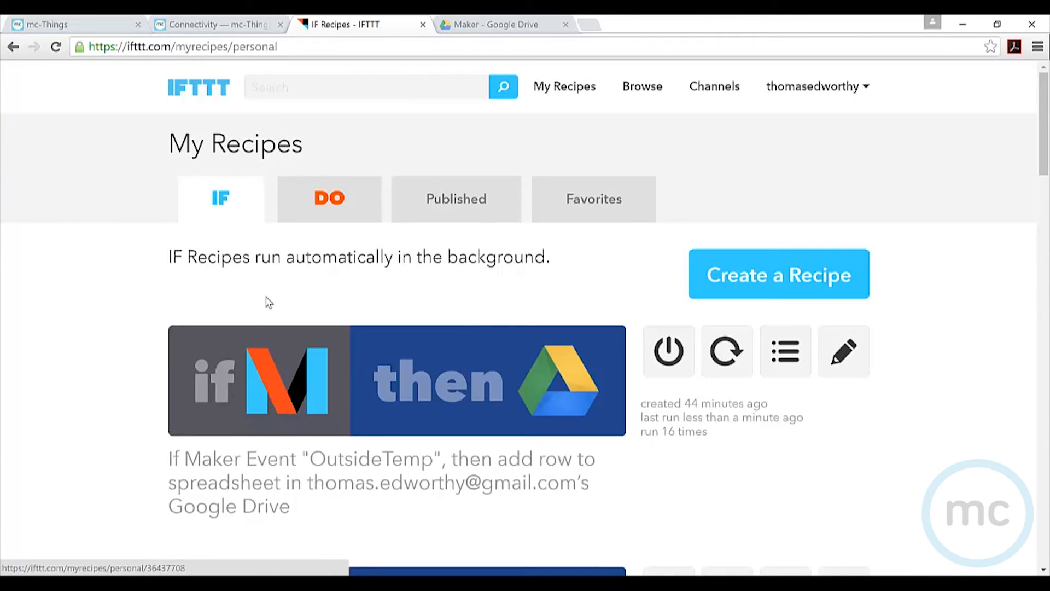
pyautogui.moveTo(447, 401)
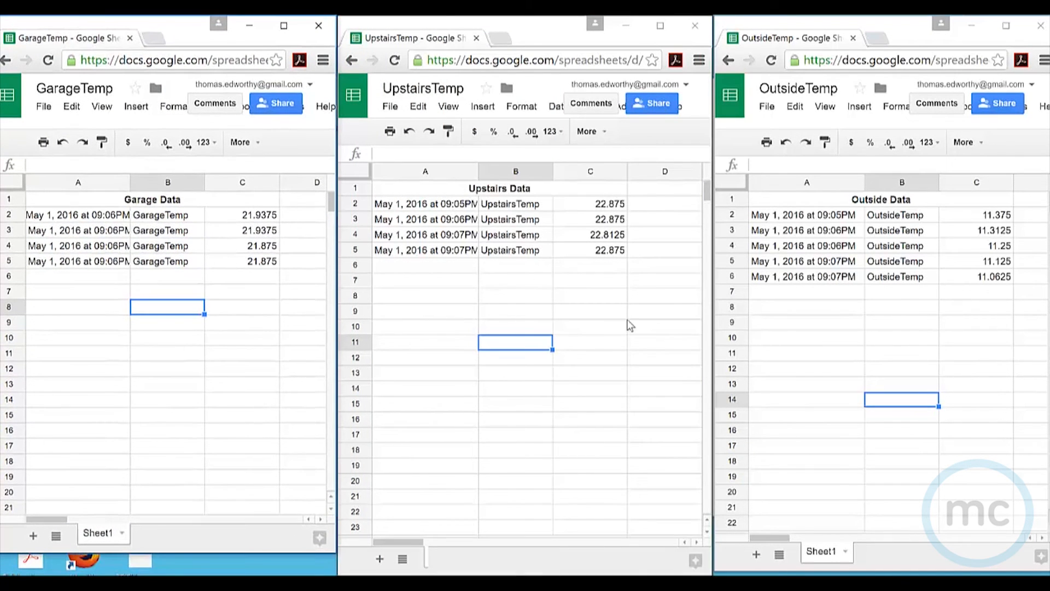
pyautogui.moveTo(190, 556)
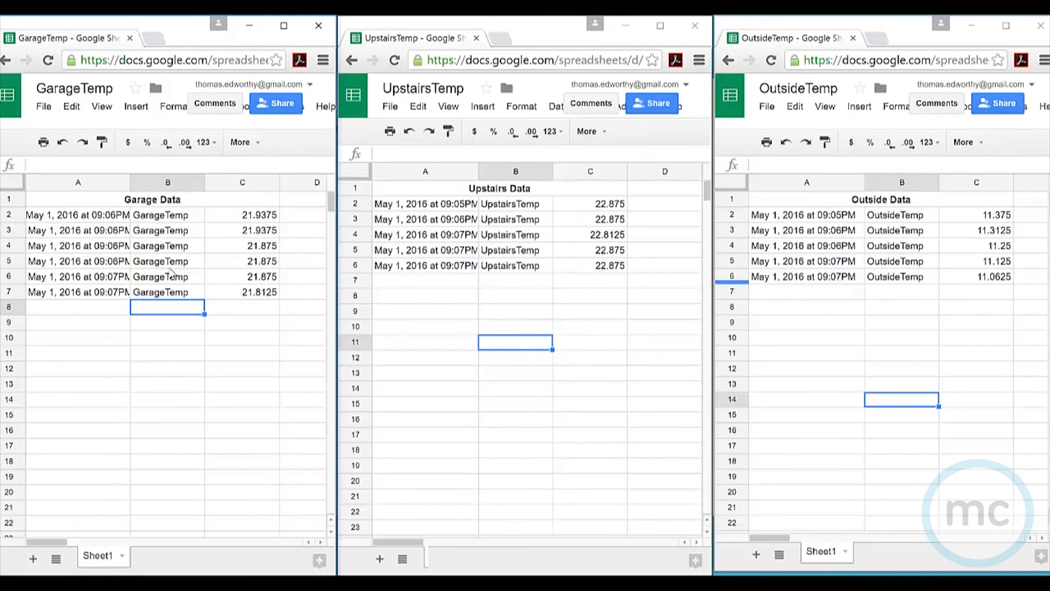
pyautogui.moveTo(255, 332)
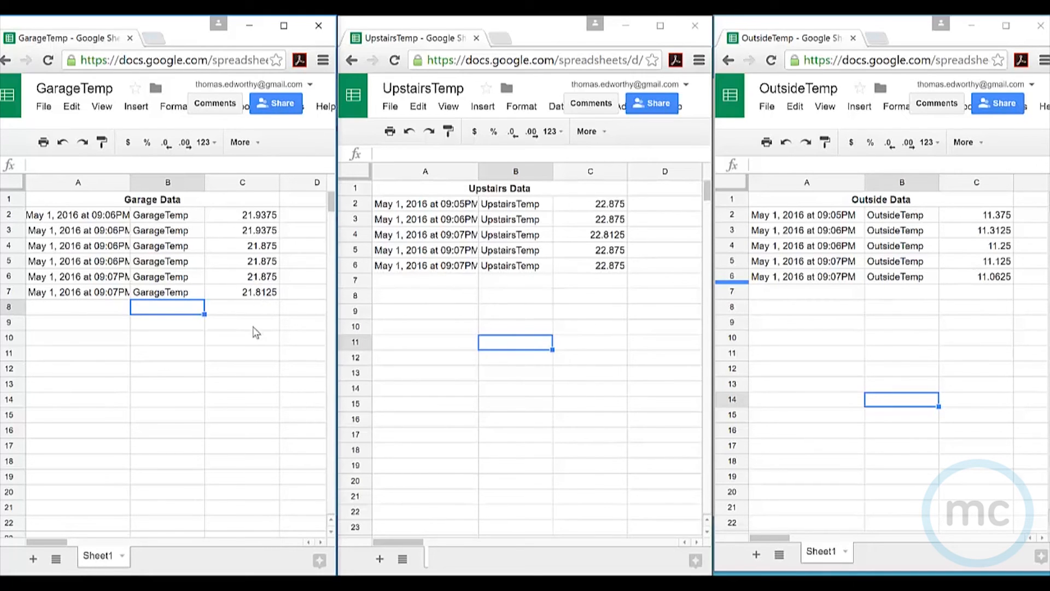
pyautogui.moveTo(186, 223)
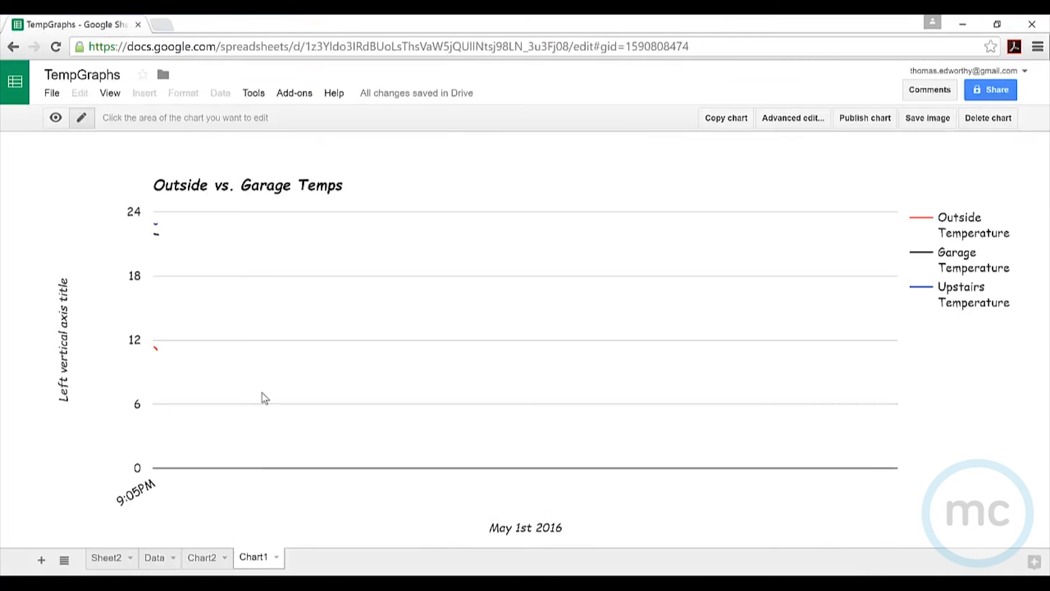
pyautogui.moveTo(195, 216)
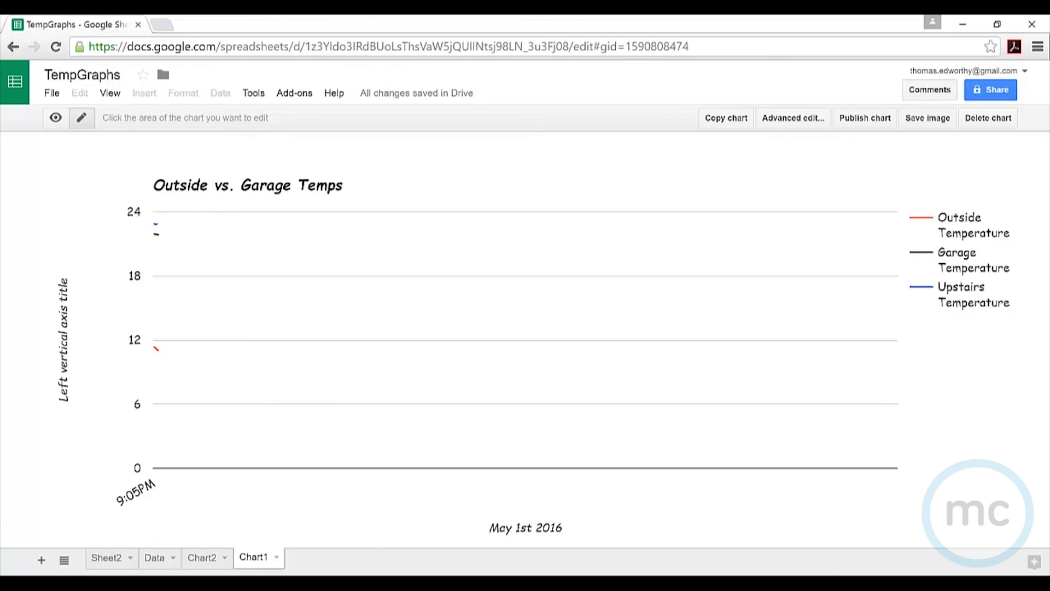
pyautogui.moveTo(167, 250)
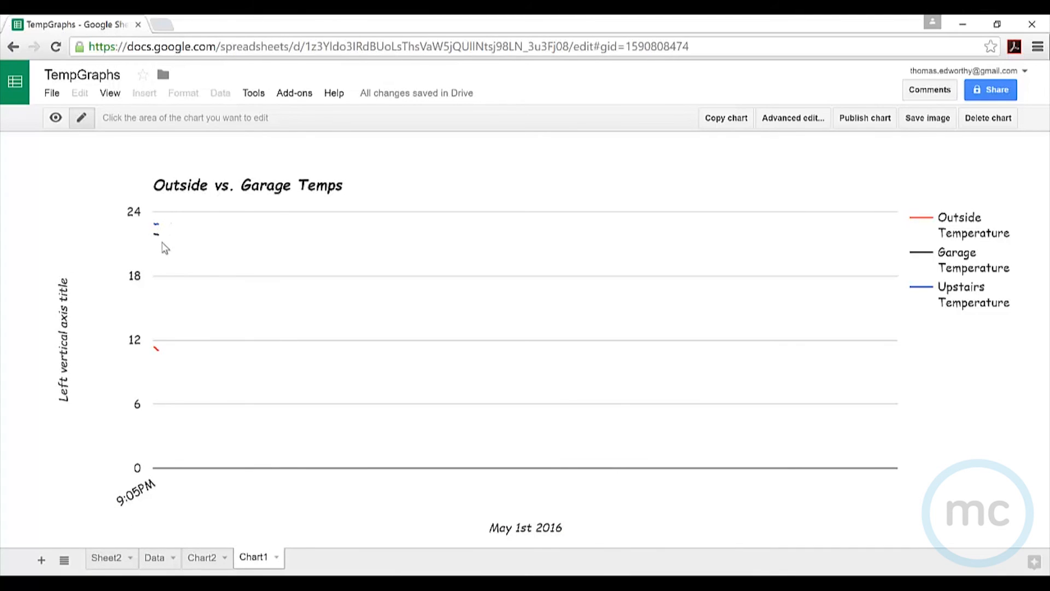
pyautogui.moveTo(186, 325)
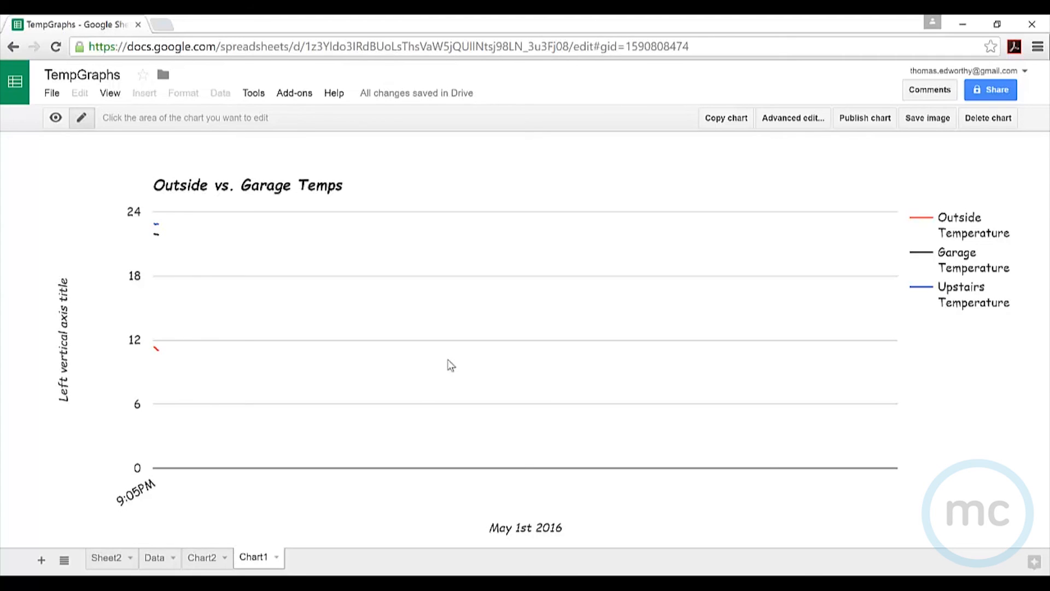
pyautogui.moveTo(601, 569)
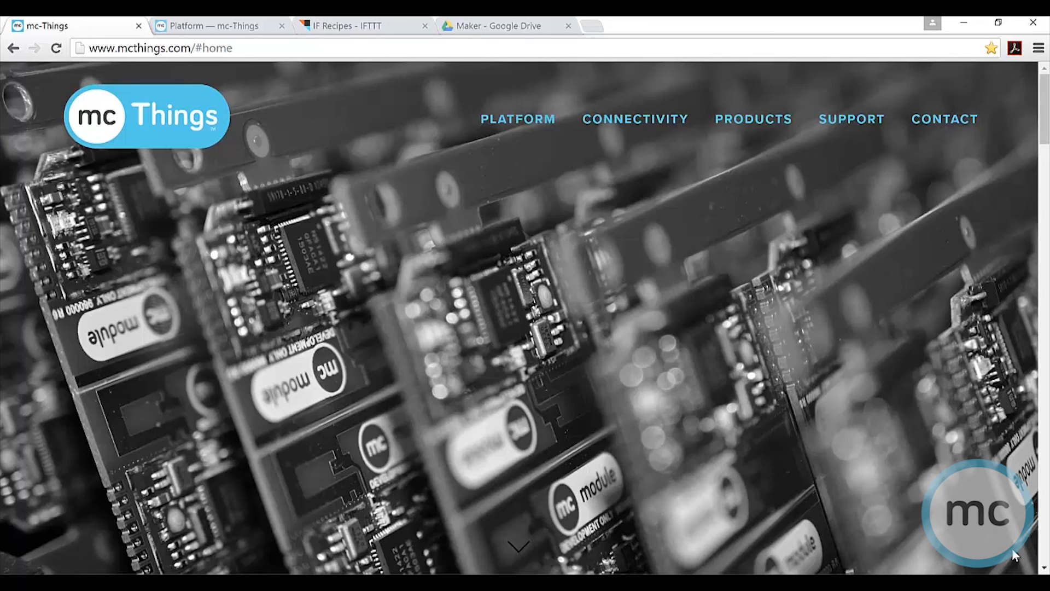
pyautogui.moveTo(891, 511)
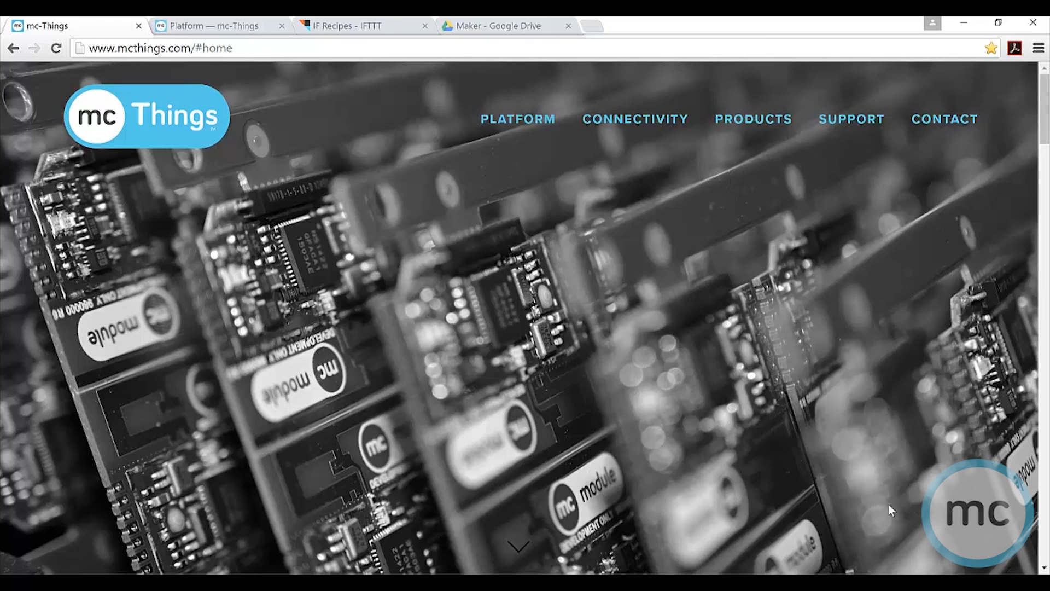
pyautogui.moveTo(767, 456)
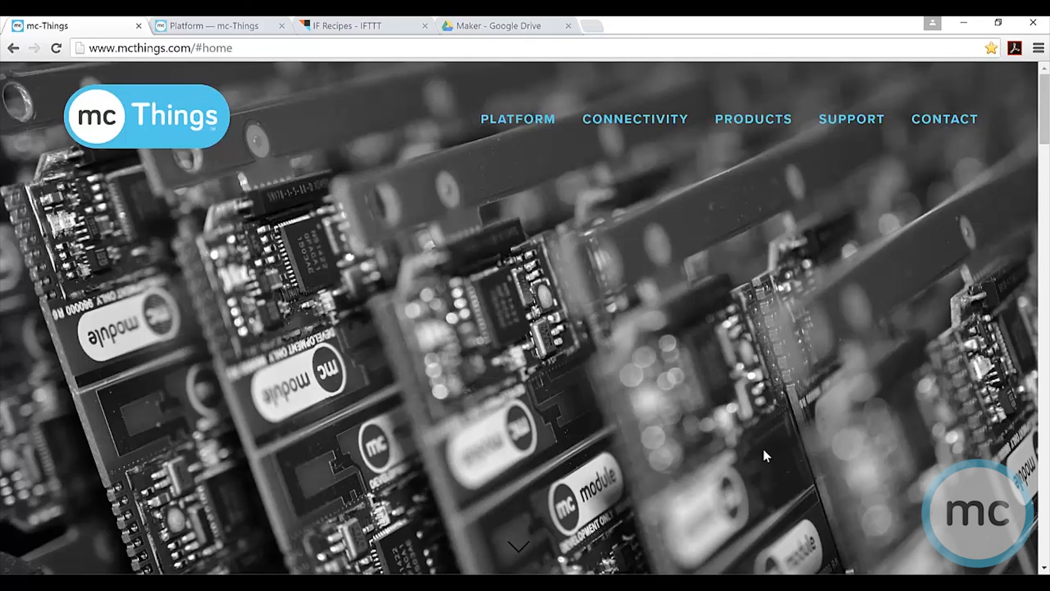
pyautogui.moveTo(215, 25)
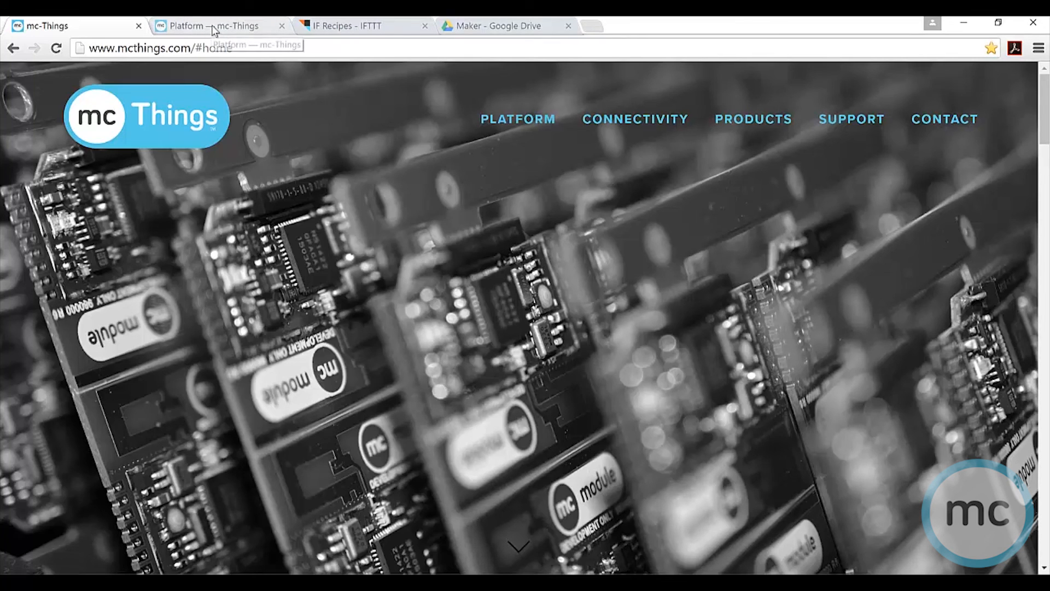